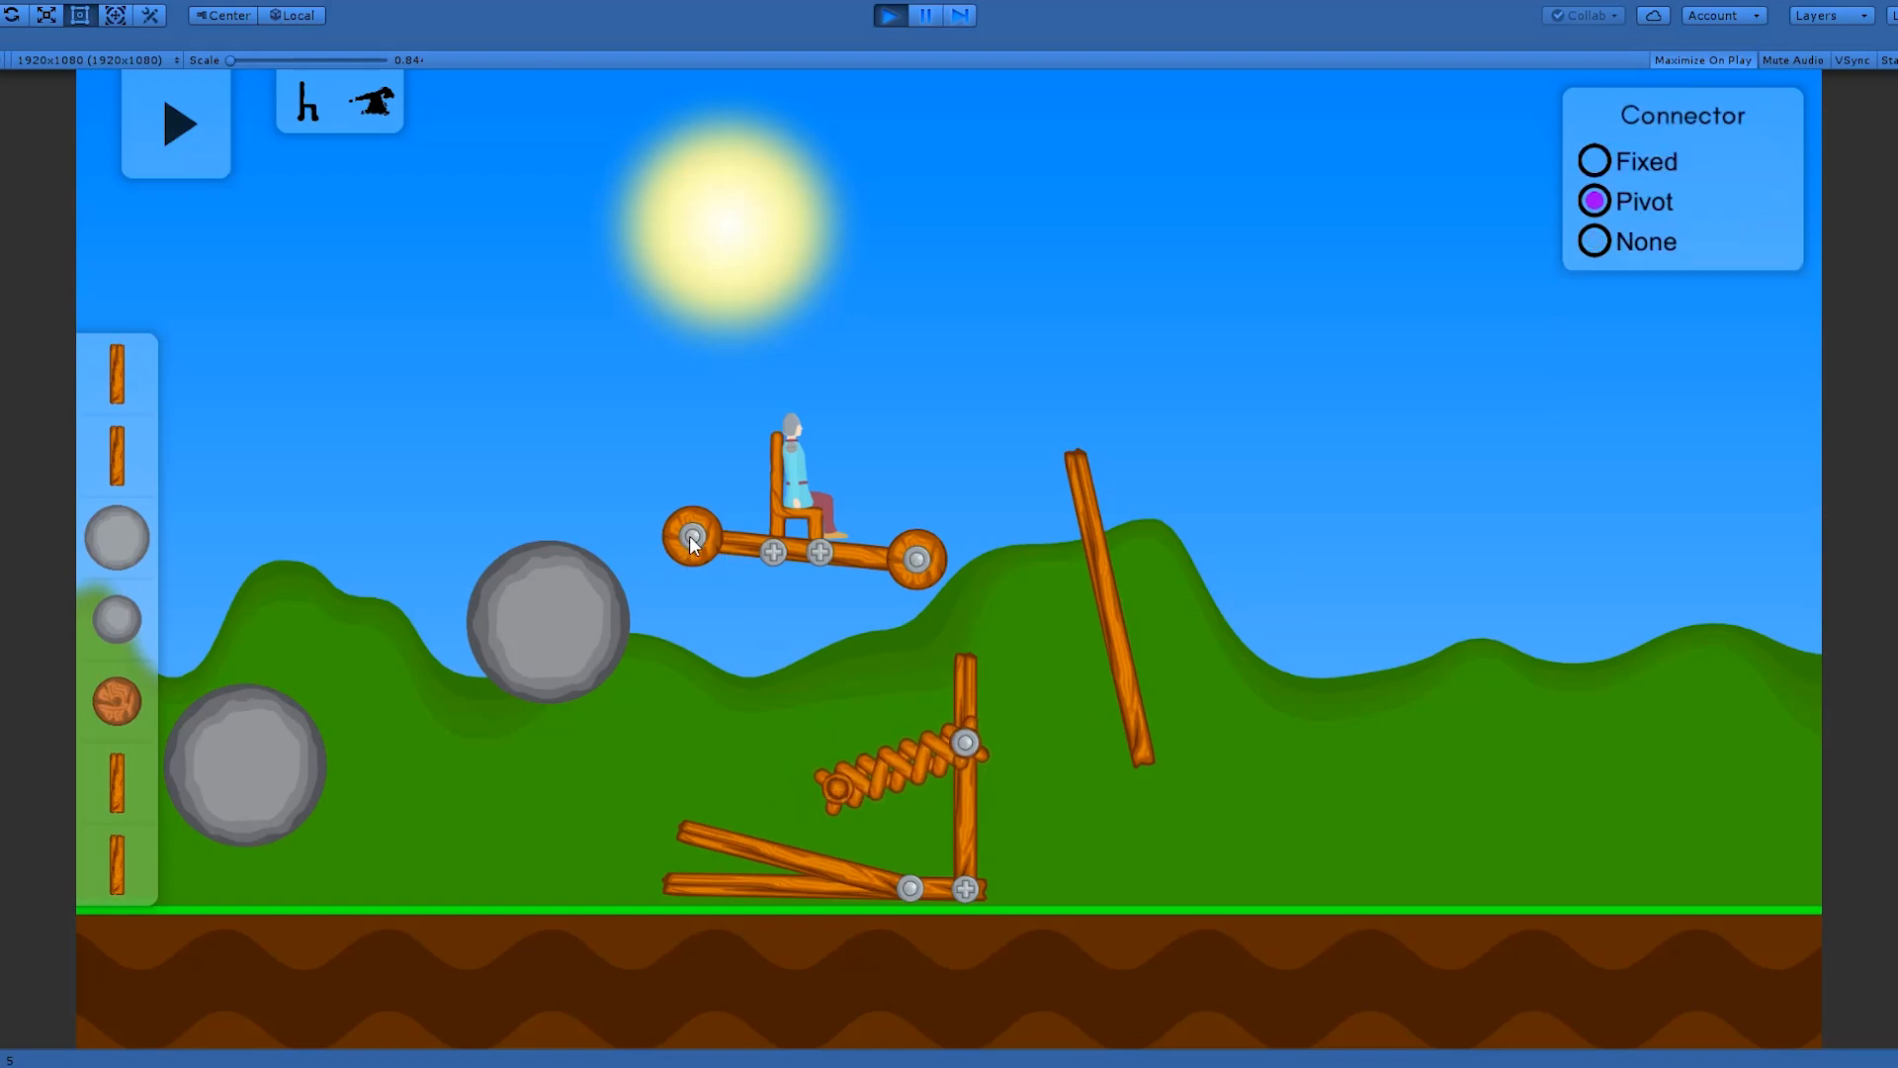
Select the 10000kg stone ball in Play mode to show its Remove/Collisions panel
{"action": "left_click", "coordinate": [532, 576]}
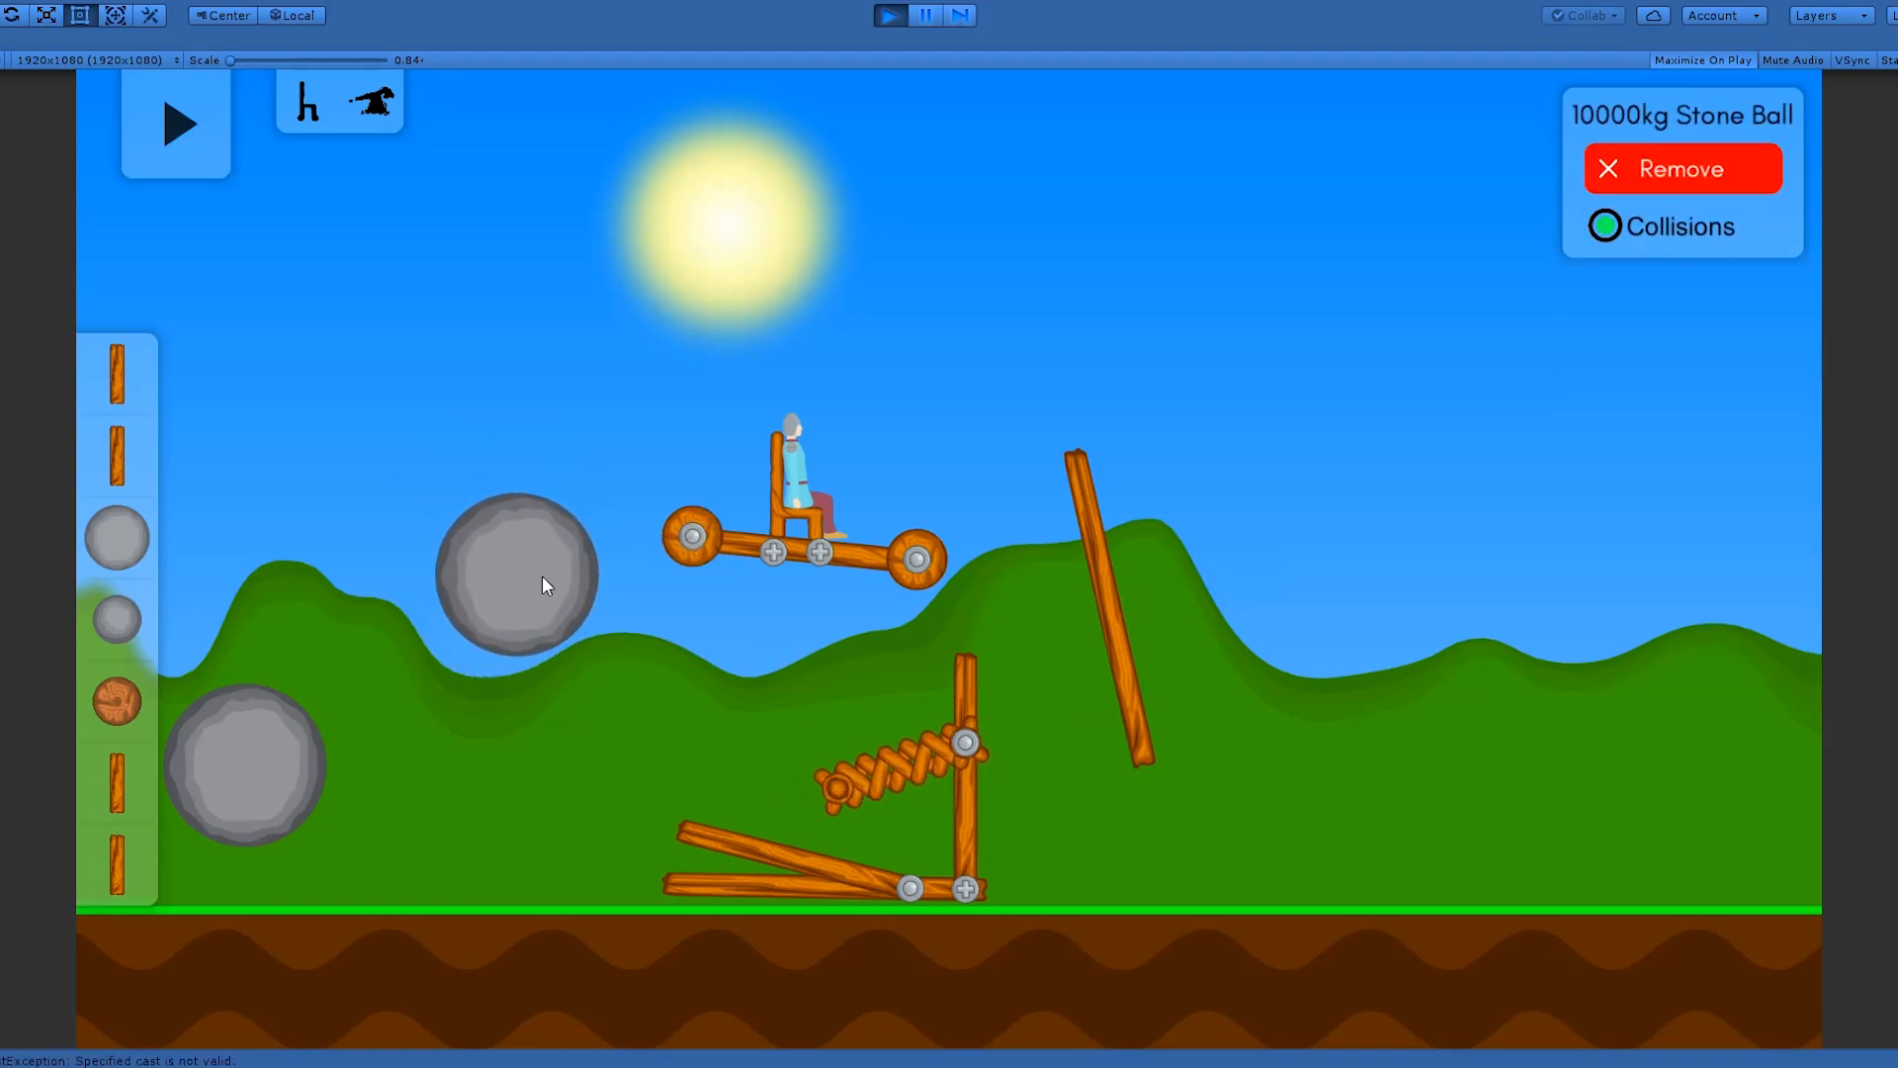
{"action": "left_click", "coordinate": [1095, 605]}
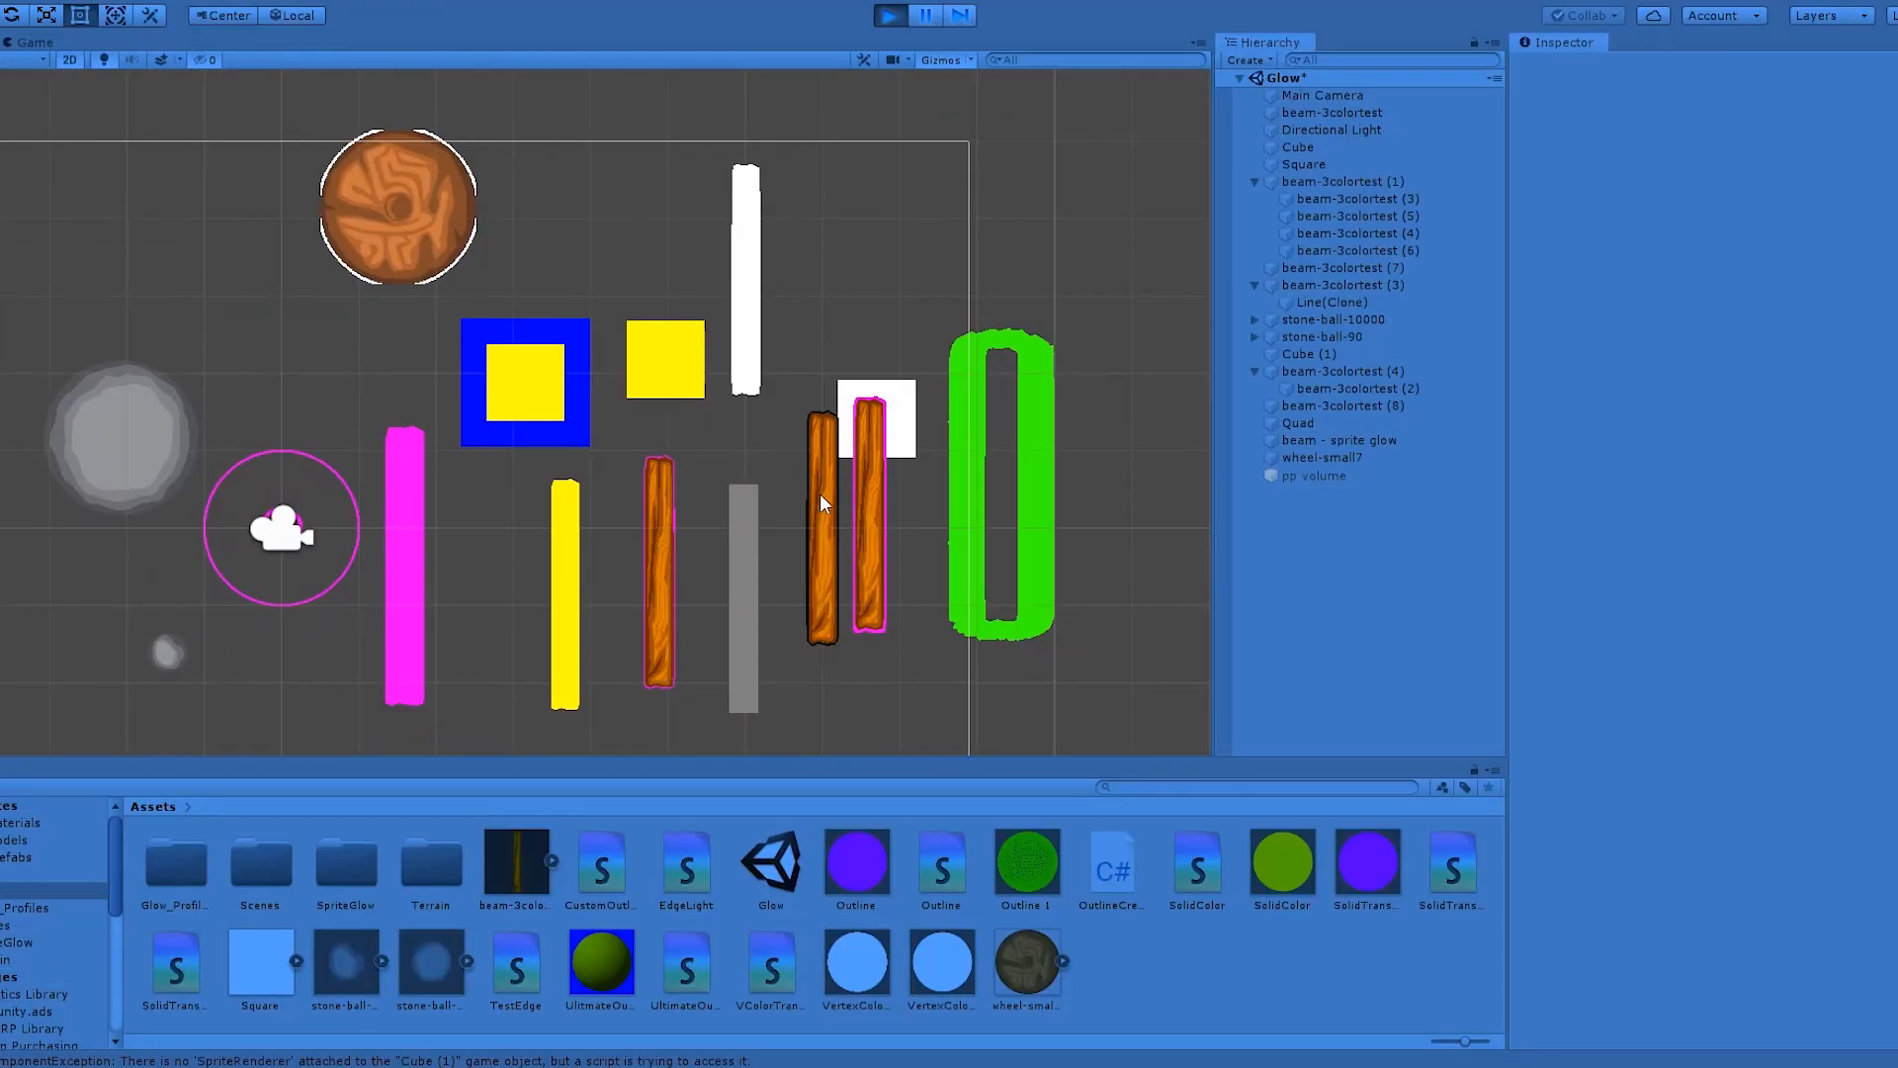
{"action": "mouse_move", "coordinate": [769, 484]}
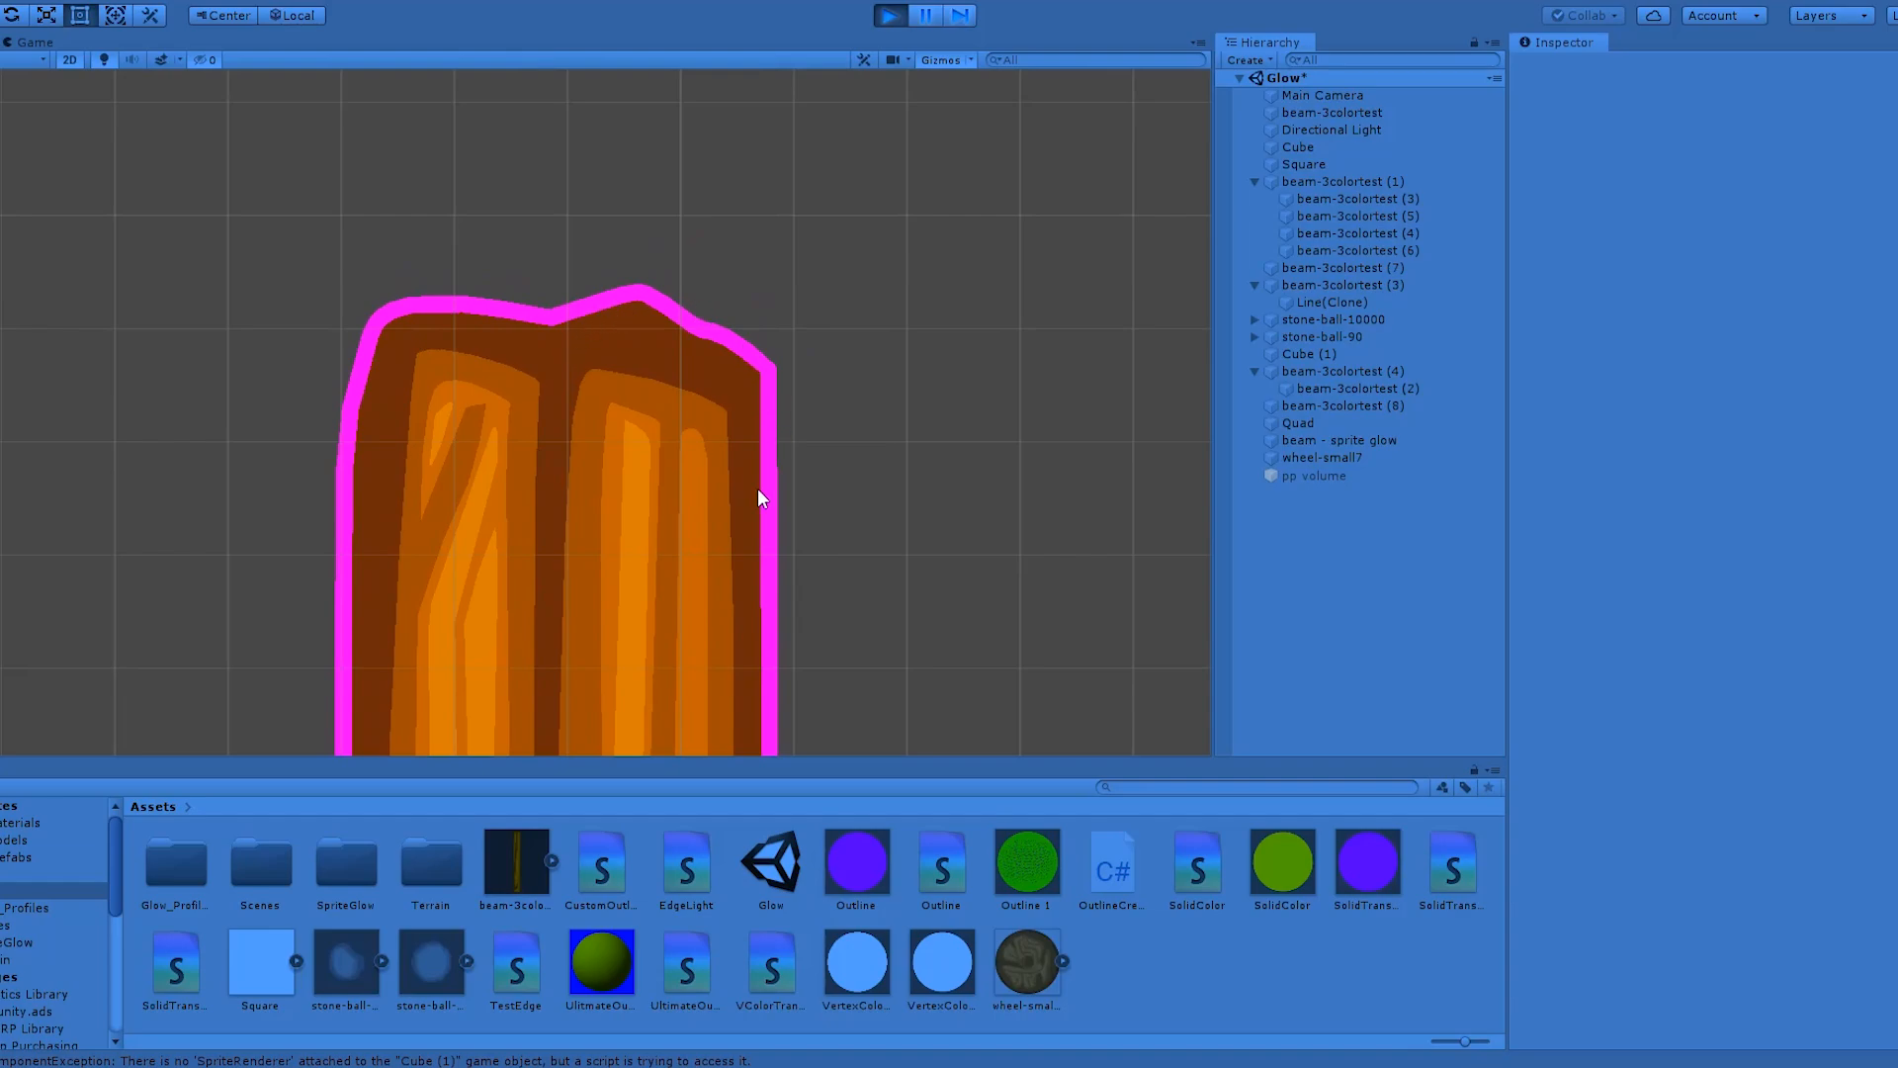
{"action": "mouse_move", "coordinate": [688, 319]}
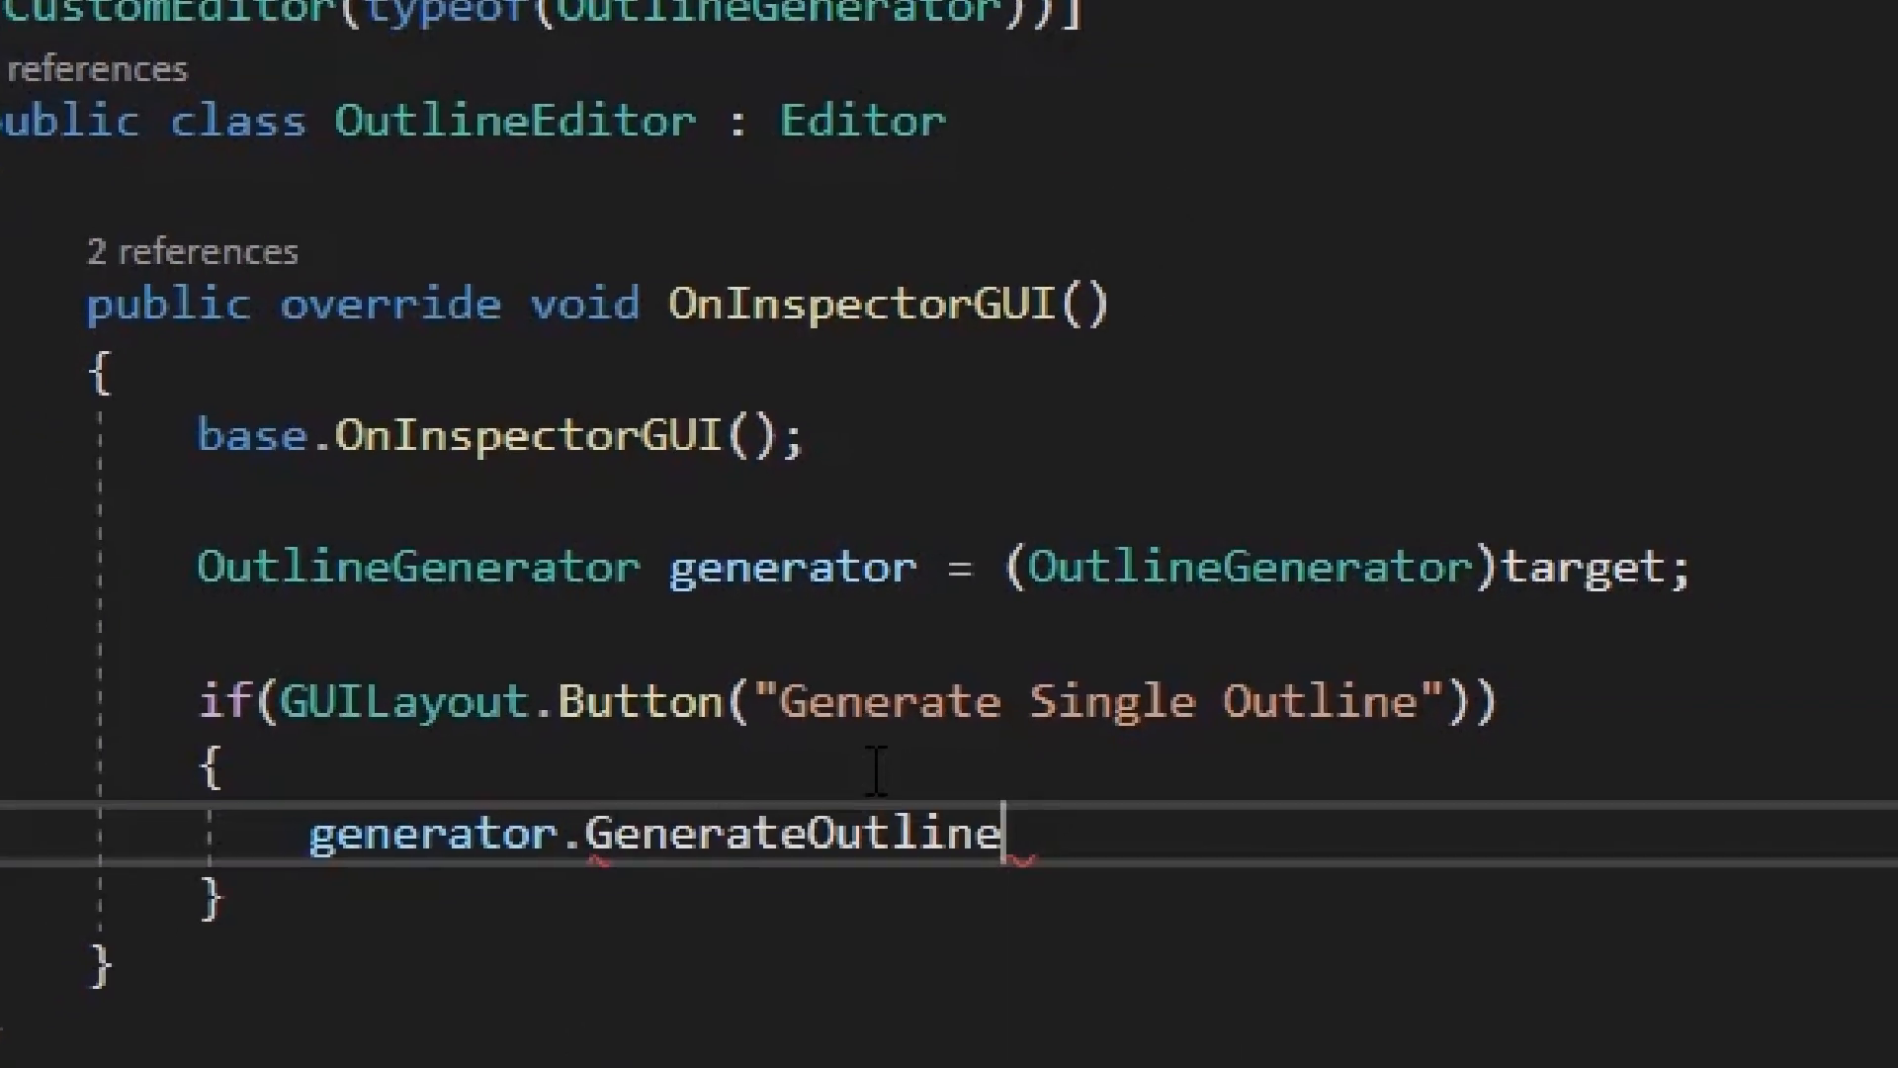
Call generator.GenerateOutline(); inside the Generate Single Outline button block of OutlineEditor
{"action": "type", "text": "();"}
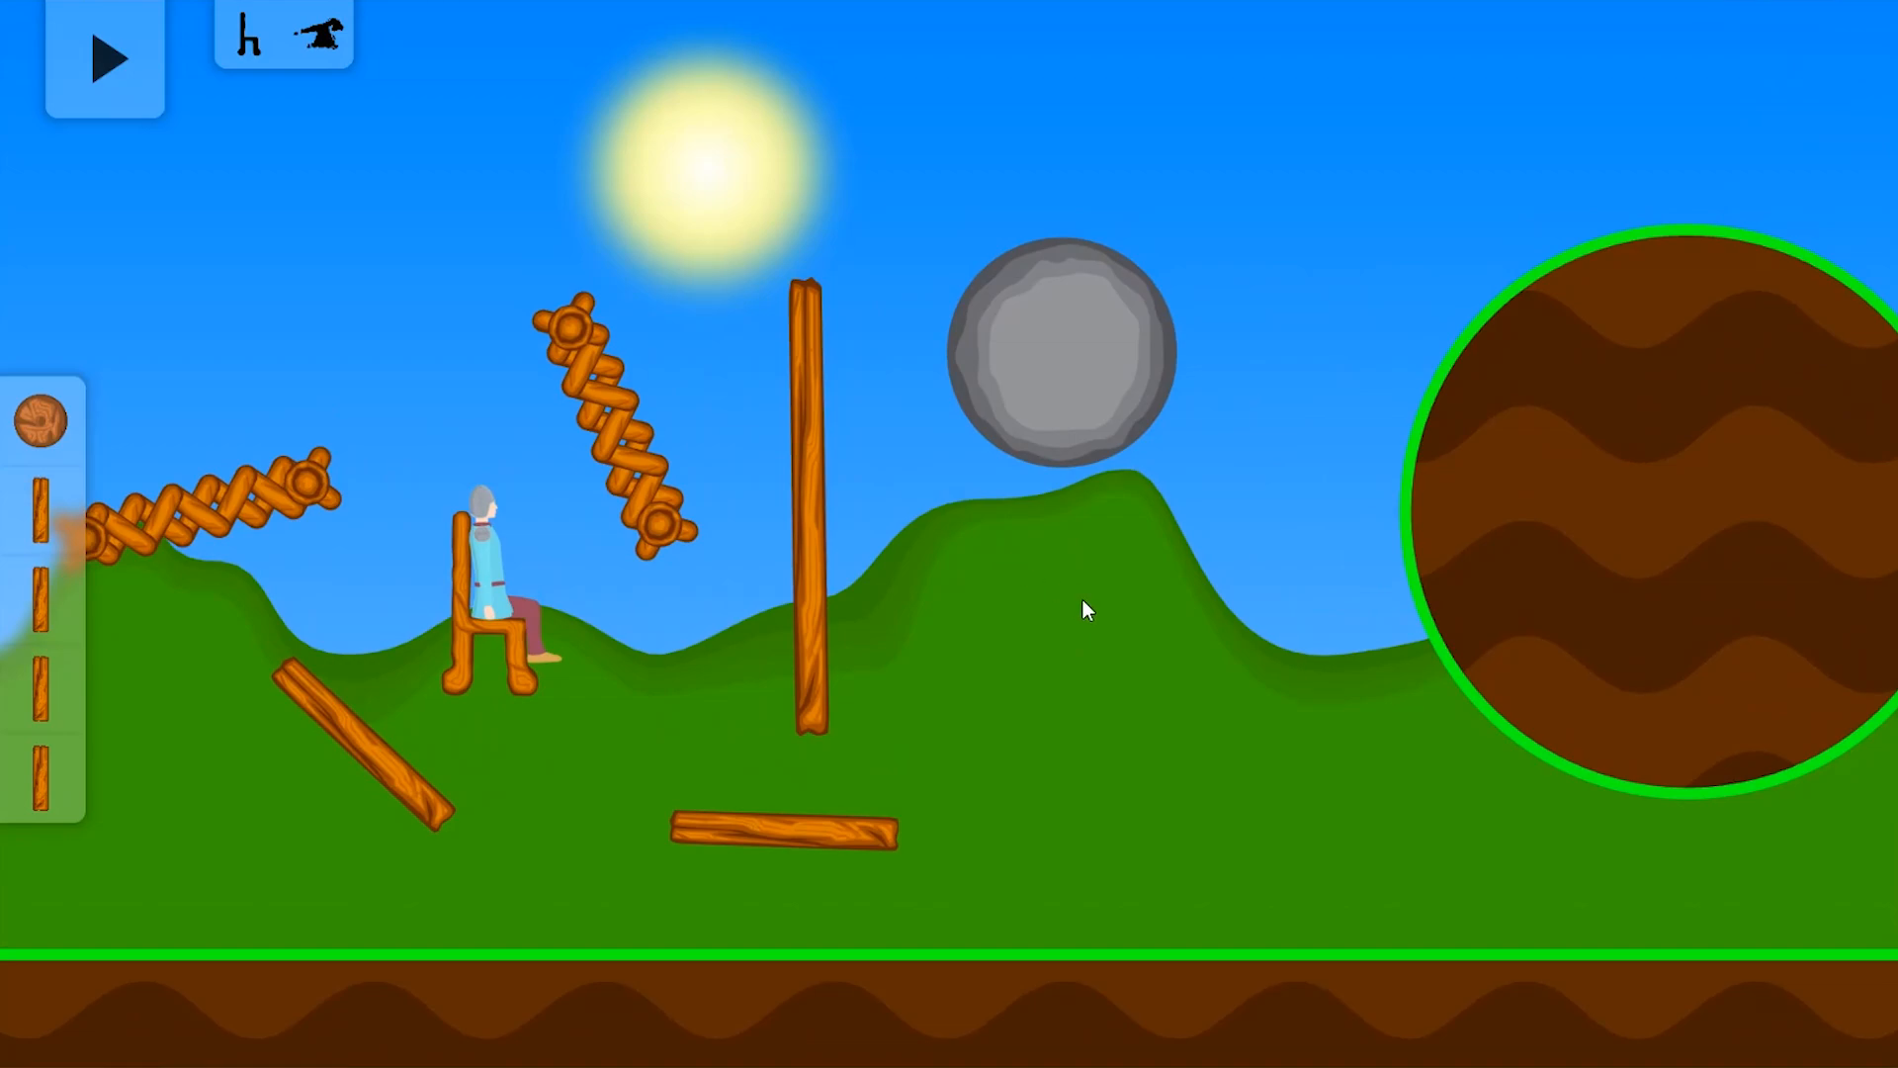
{"action": "mouse_move", "coordinate": [823, 441]}
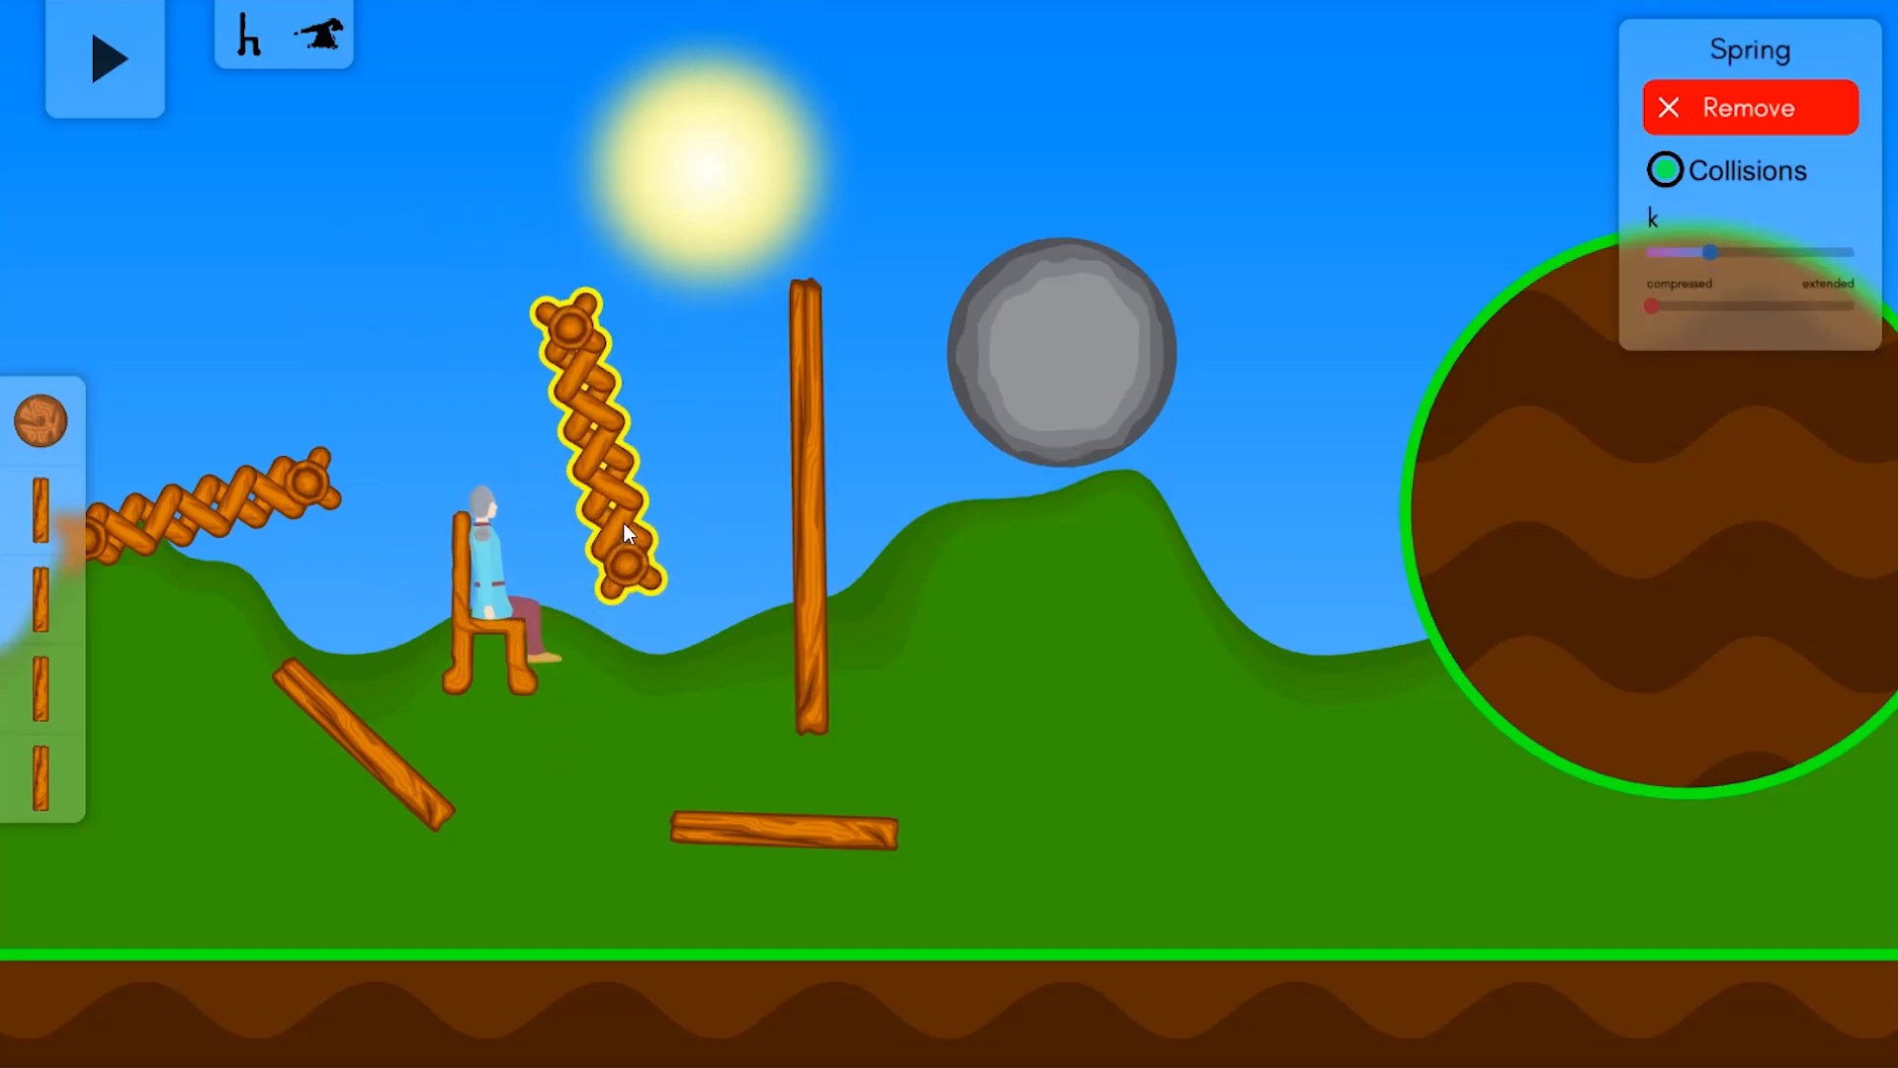
Select the stone ball in Play mode so it shows its yellow selection outline
{"action": "left_click", "coordinate": [1064, 352]}
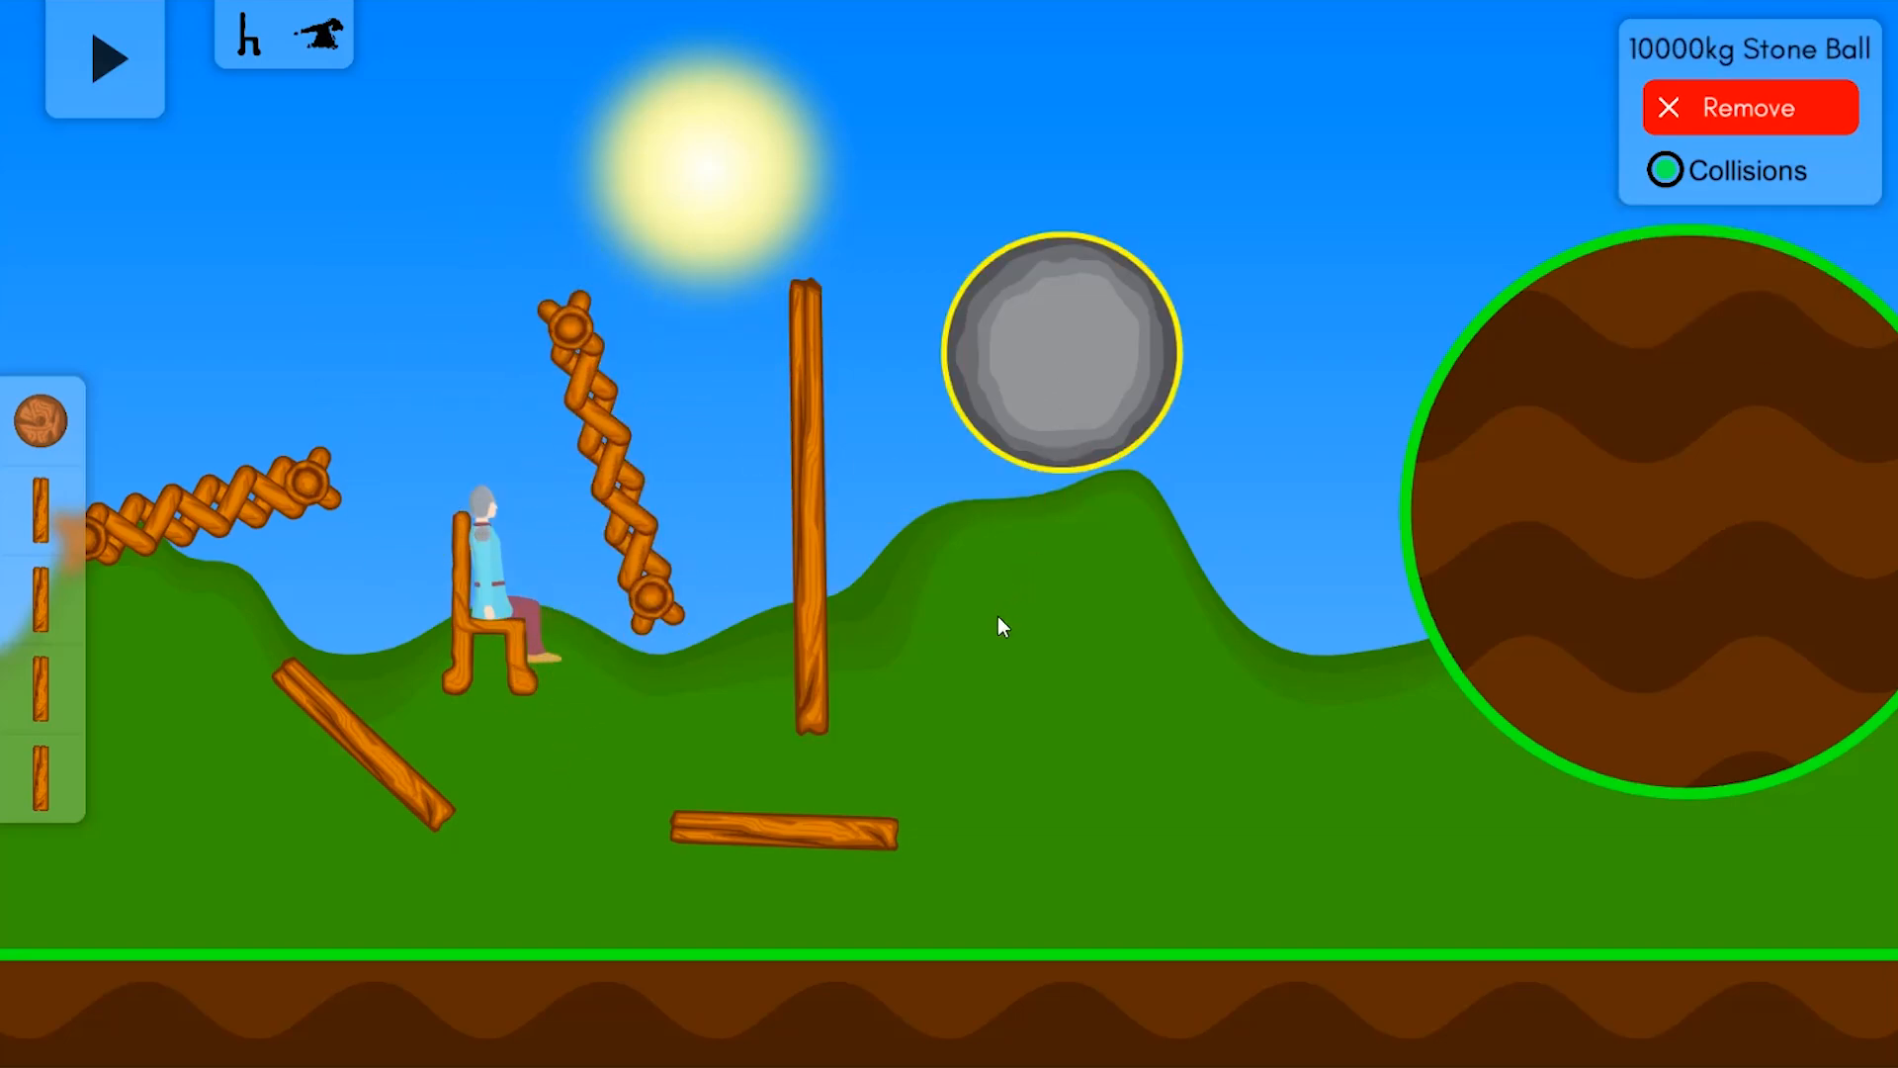
{"action": "mouse_move", "coordinate": [979, 613]}
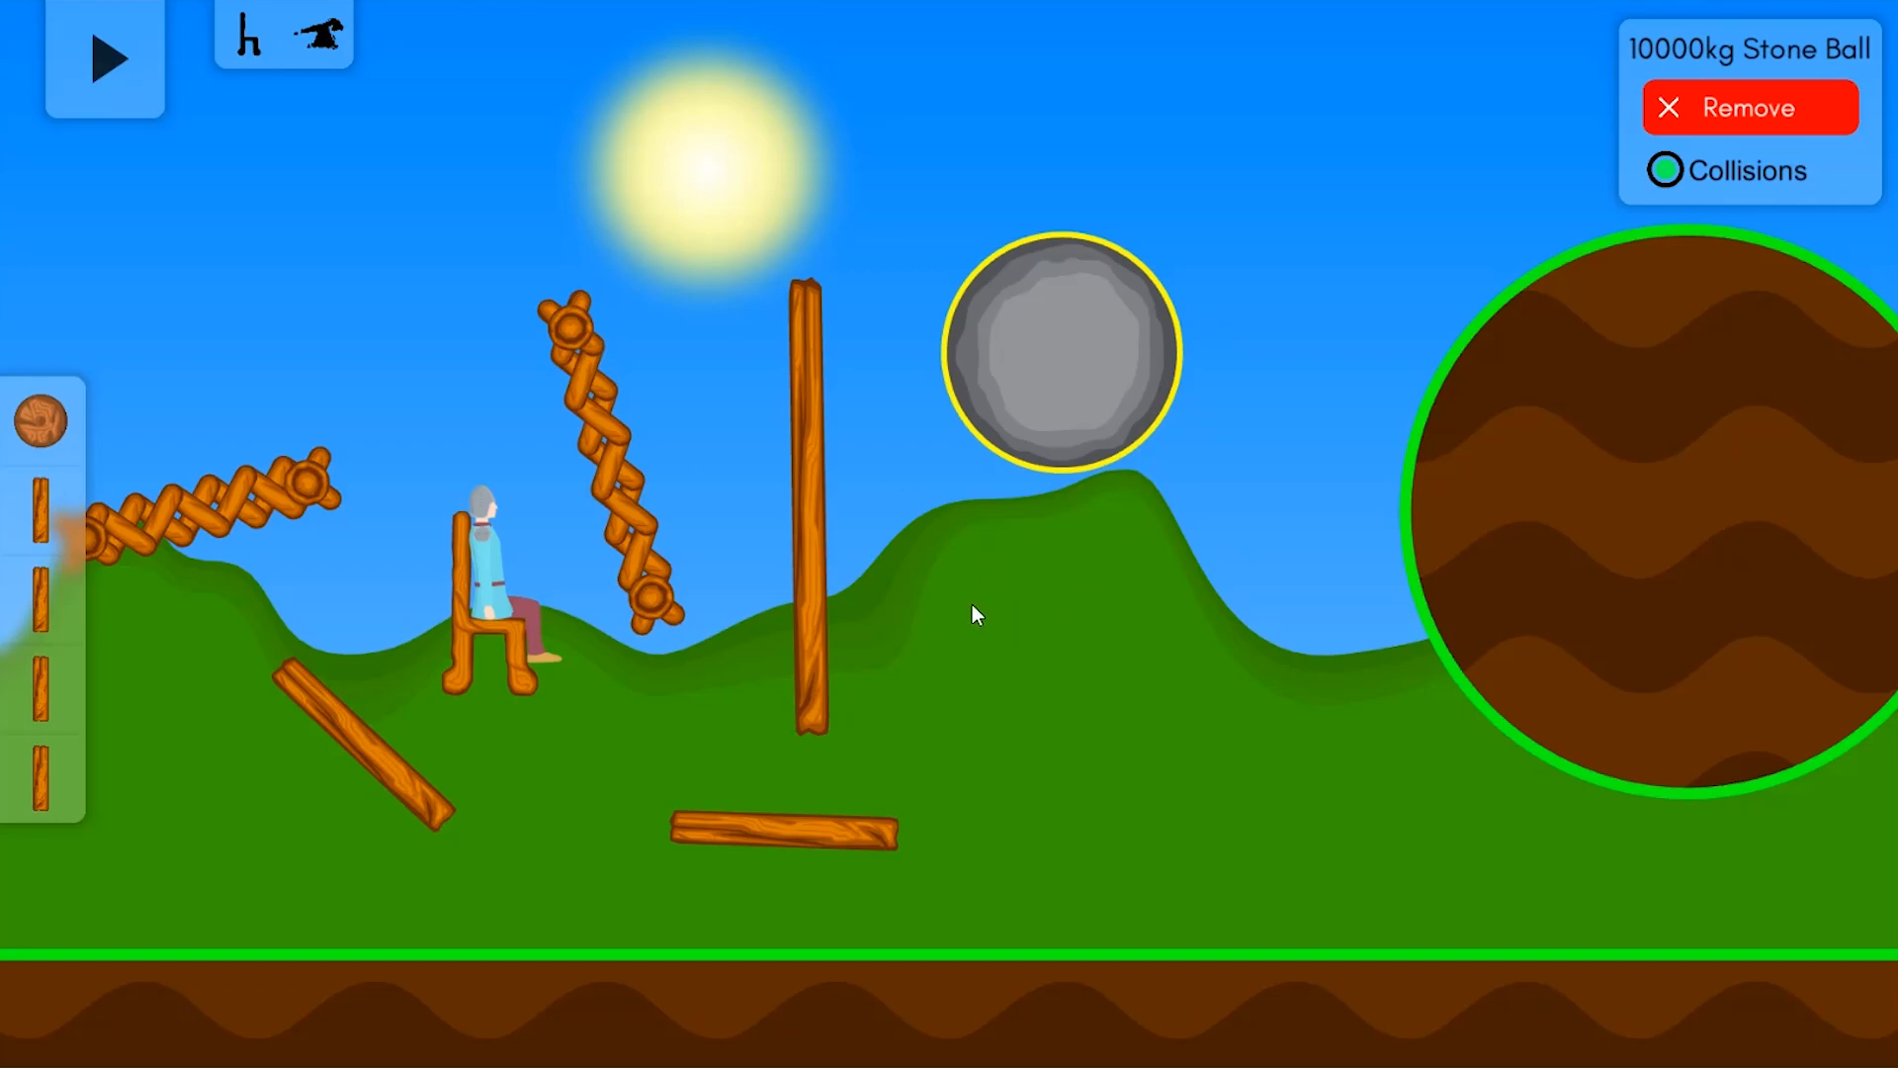
{"action": "mouse_move", "coordinate": [1017, 606]}
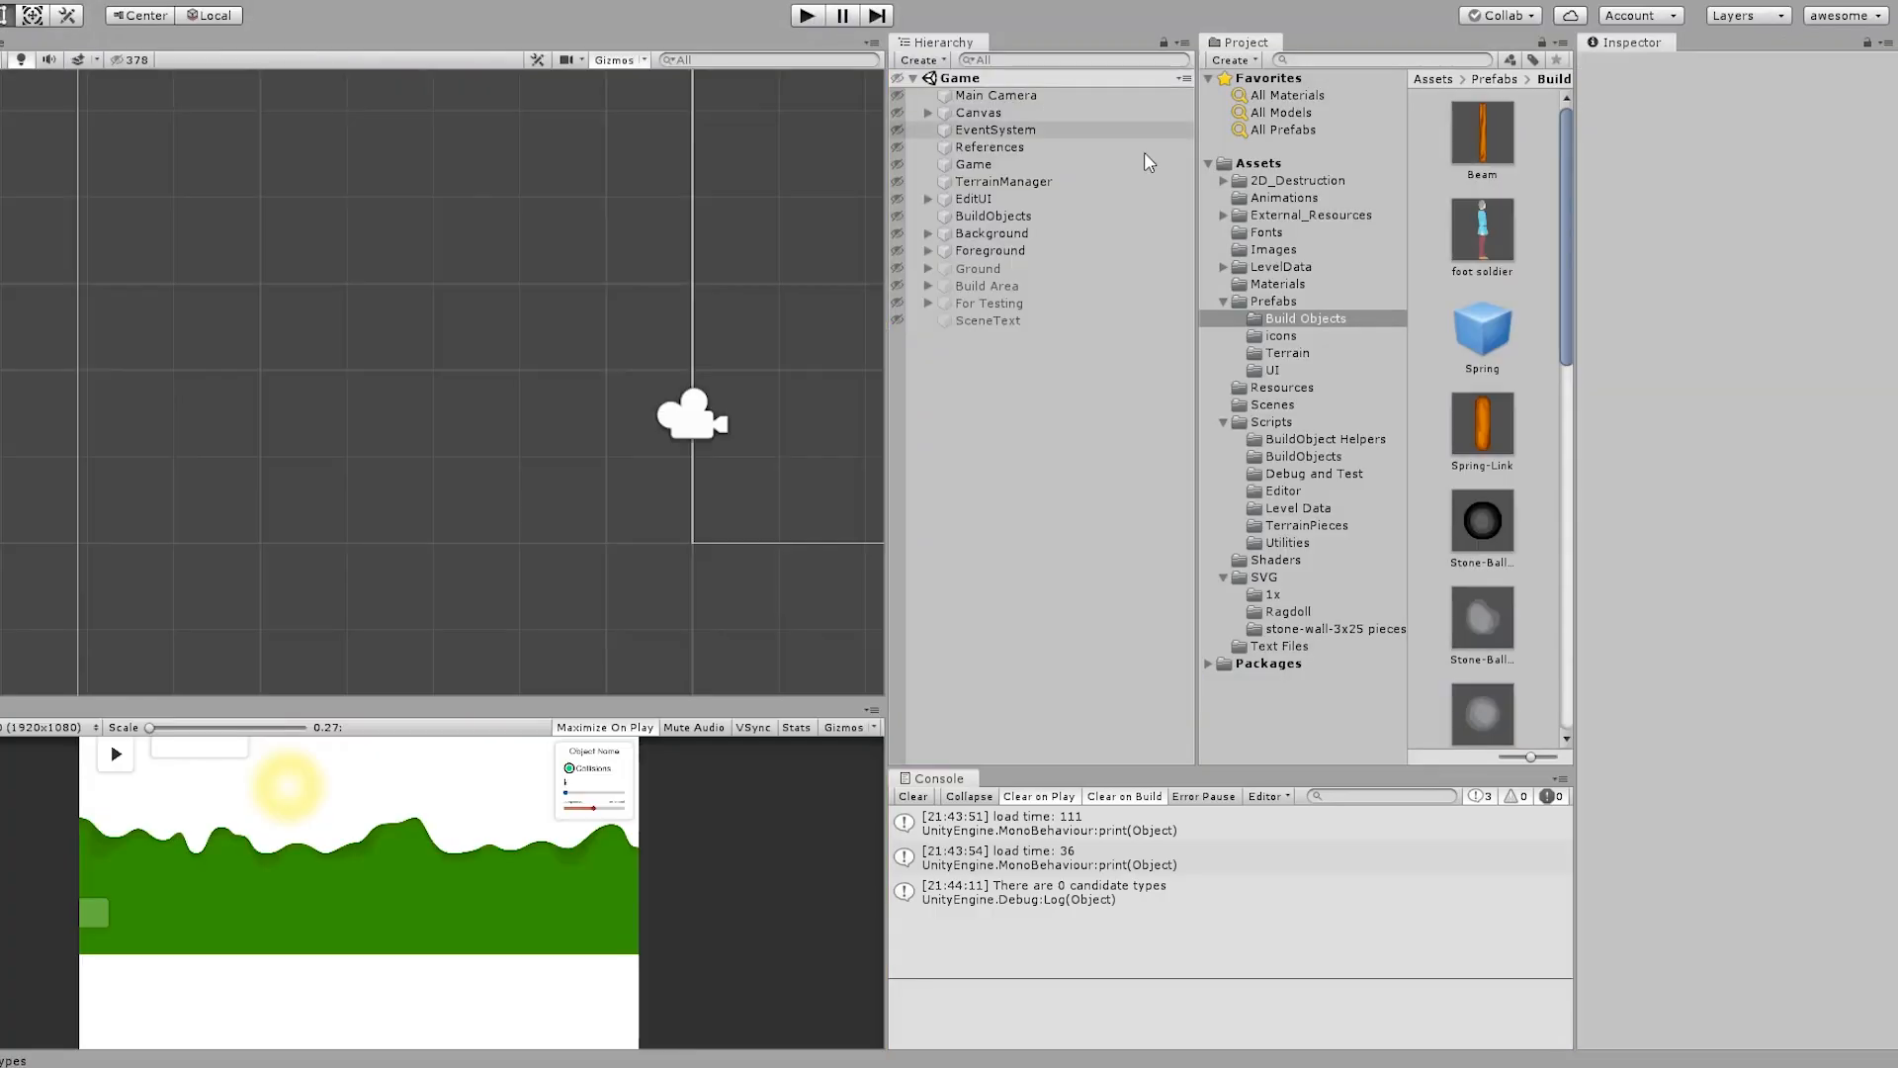
Open the Beam prefab and select its Image child to show the Outline Generator script
{"action": "double_click", "coordinate": [1481, 126]}
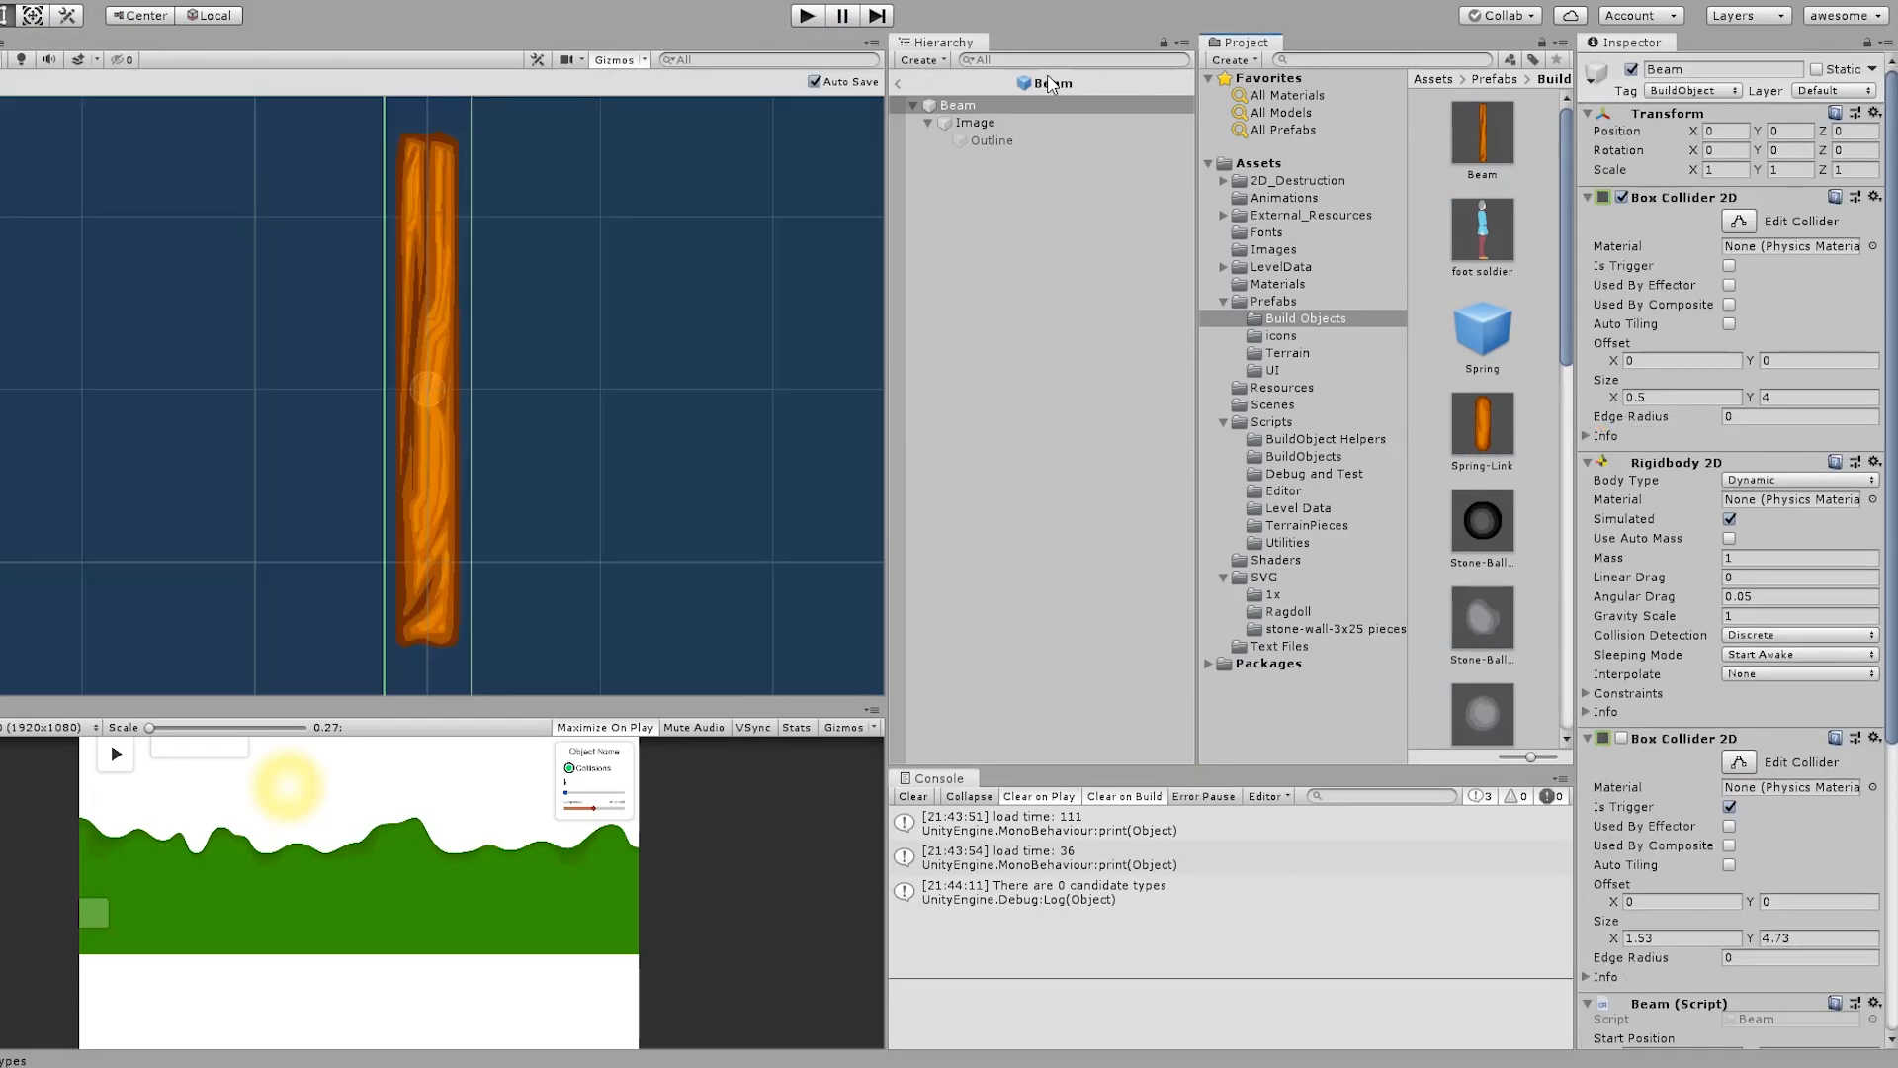
{"action": "left_click", "coordinate": [975, 123]}
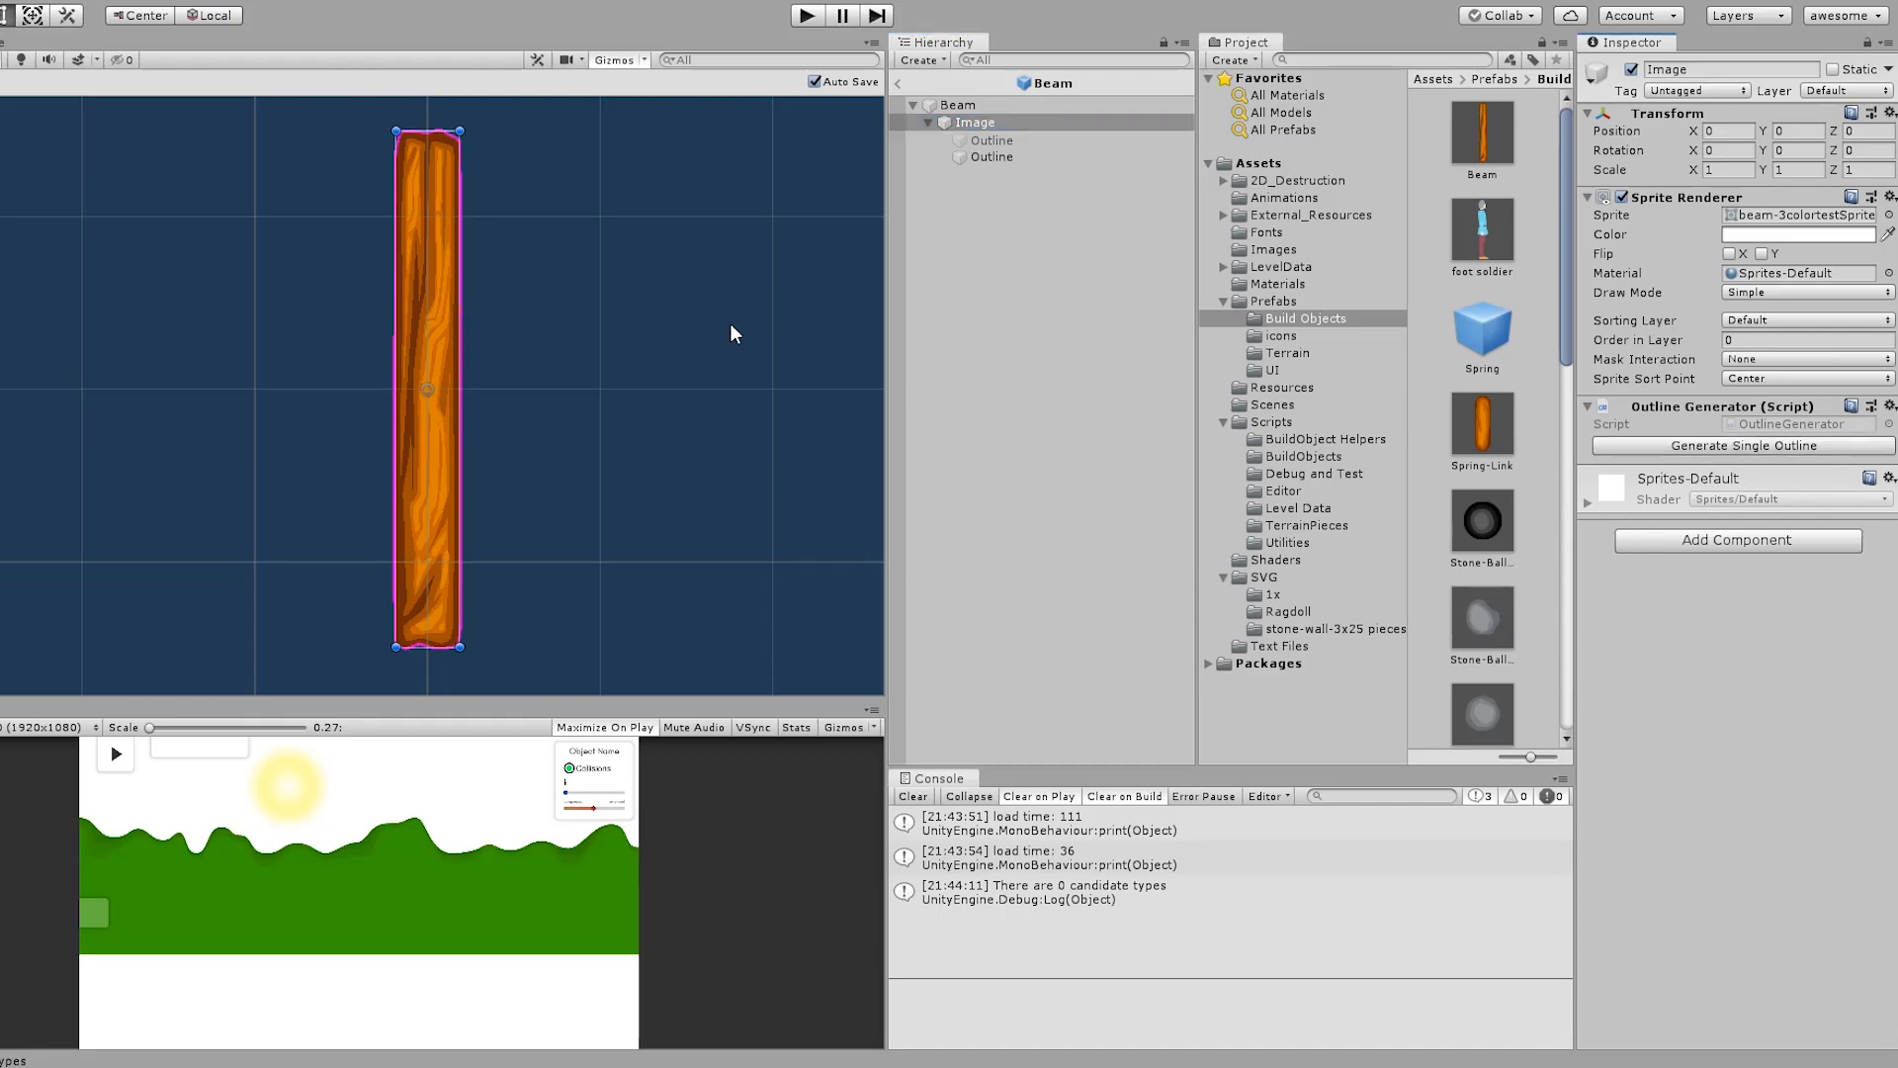
{"action": "mouse_move", "coordinate": [547, 233]}
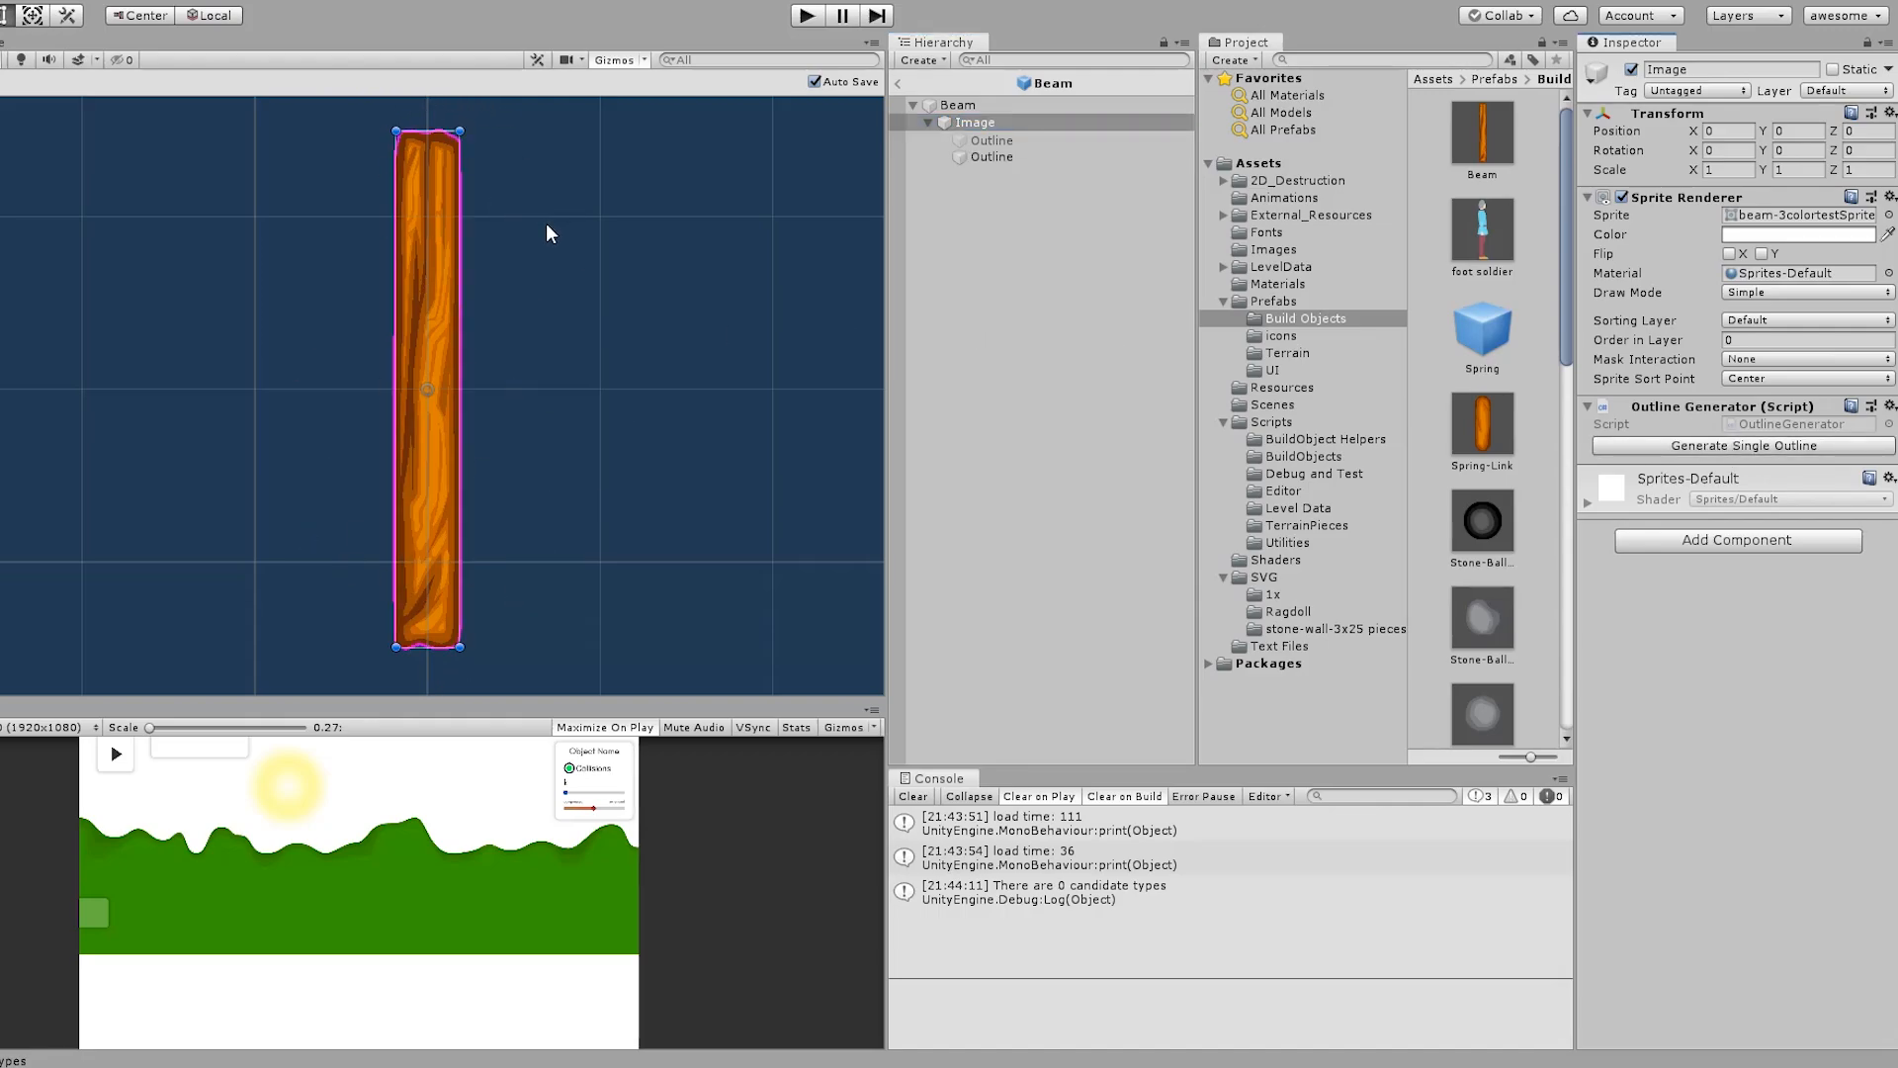
{"action": "mouse_move", "coordinate": [862, 200]}
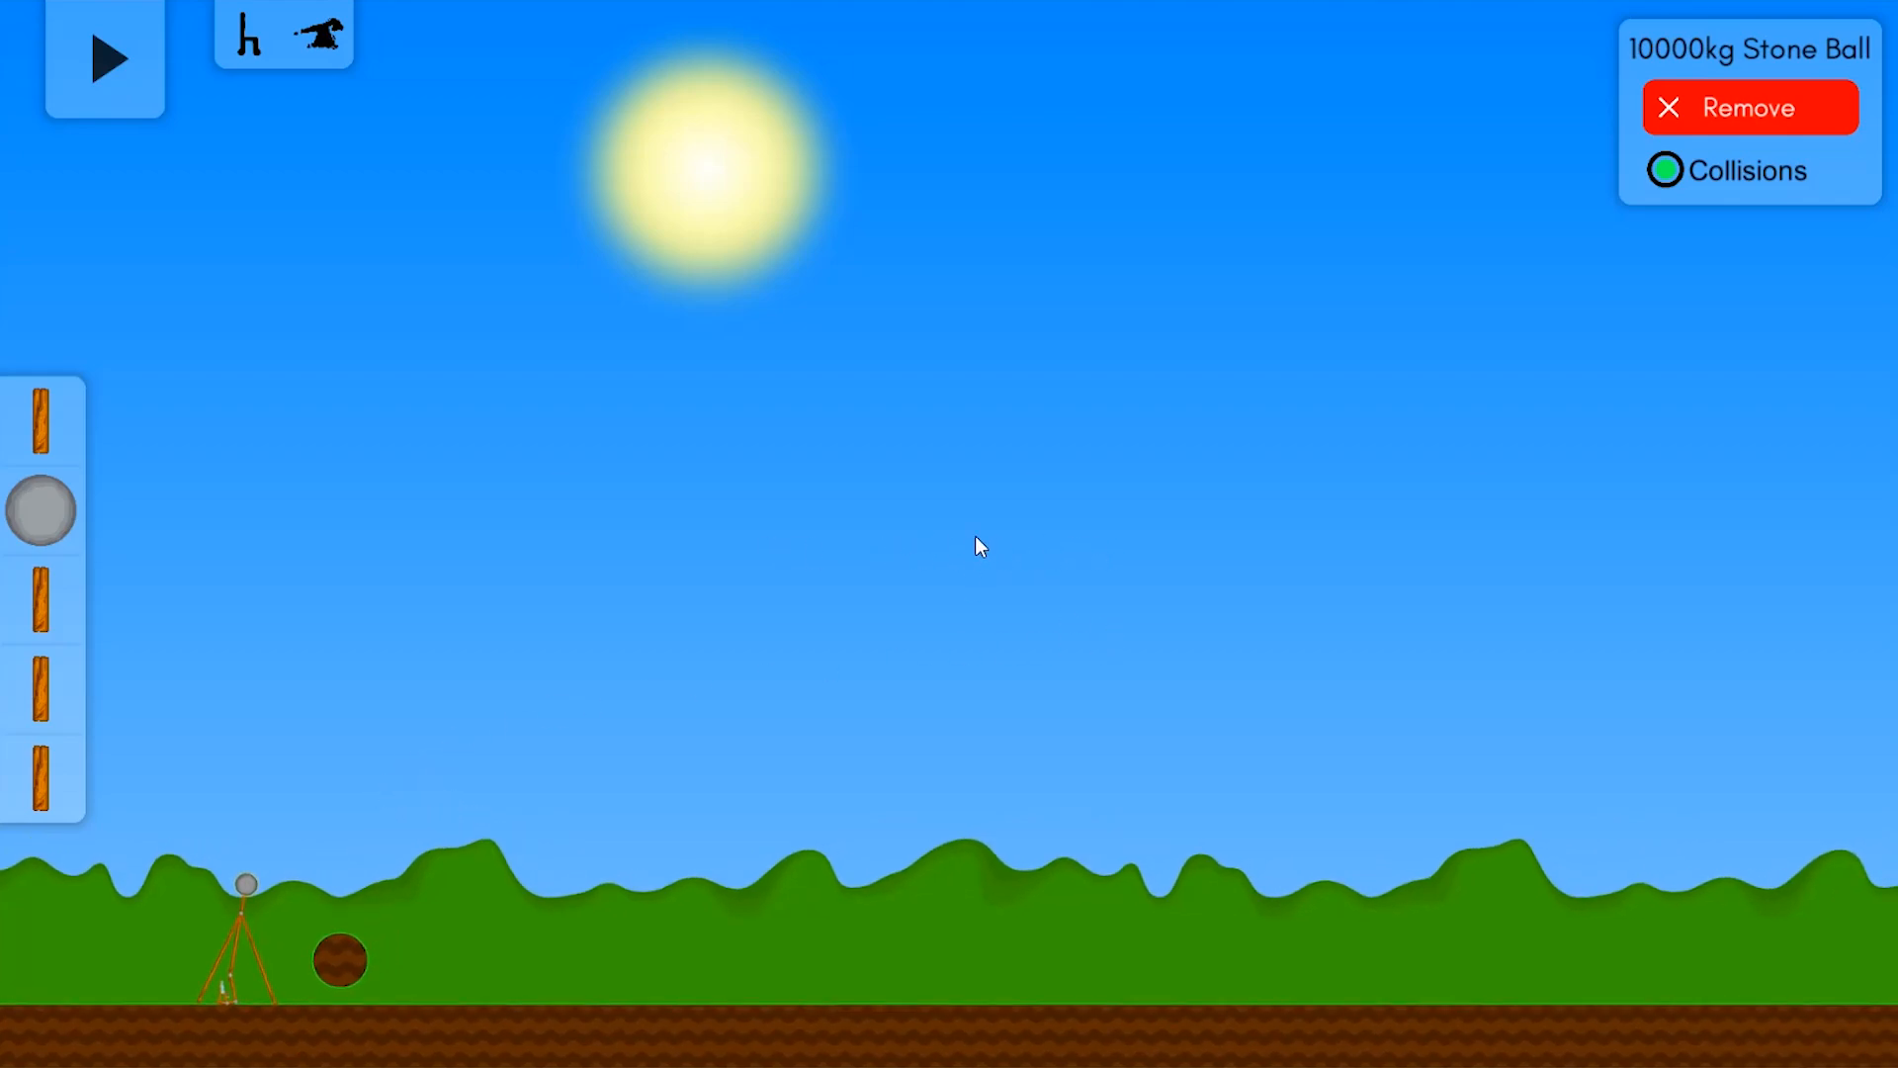
{"action": "mouse_move", "coordinate": [908, 364]}
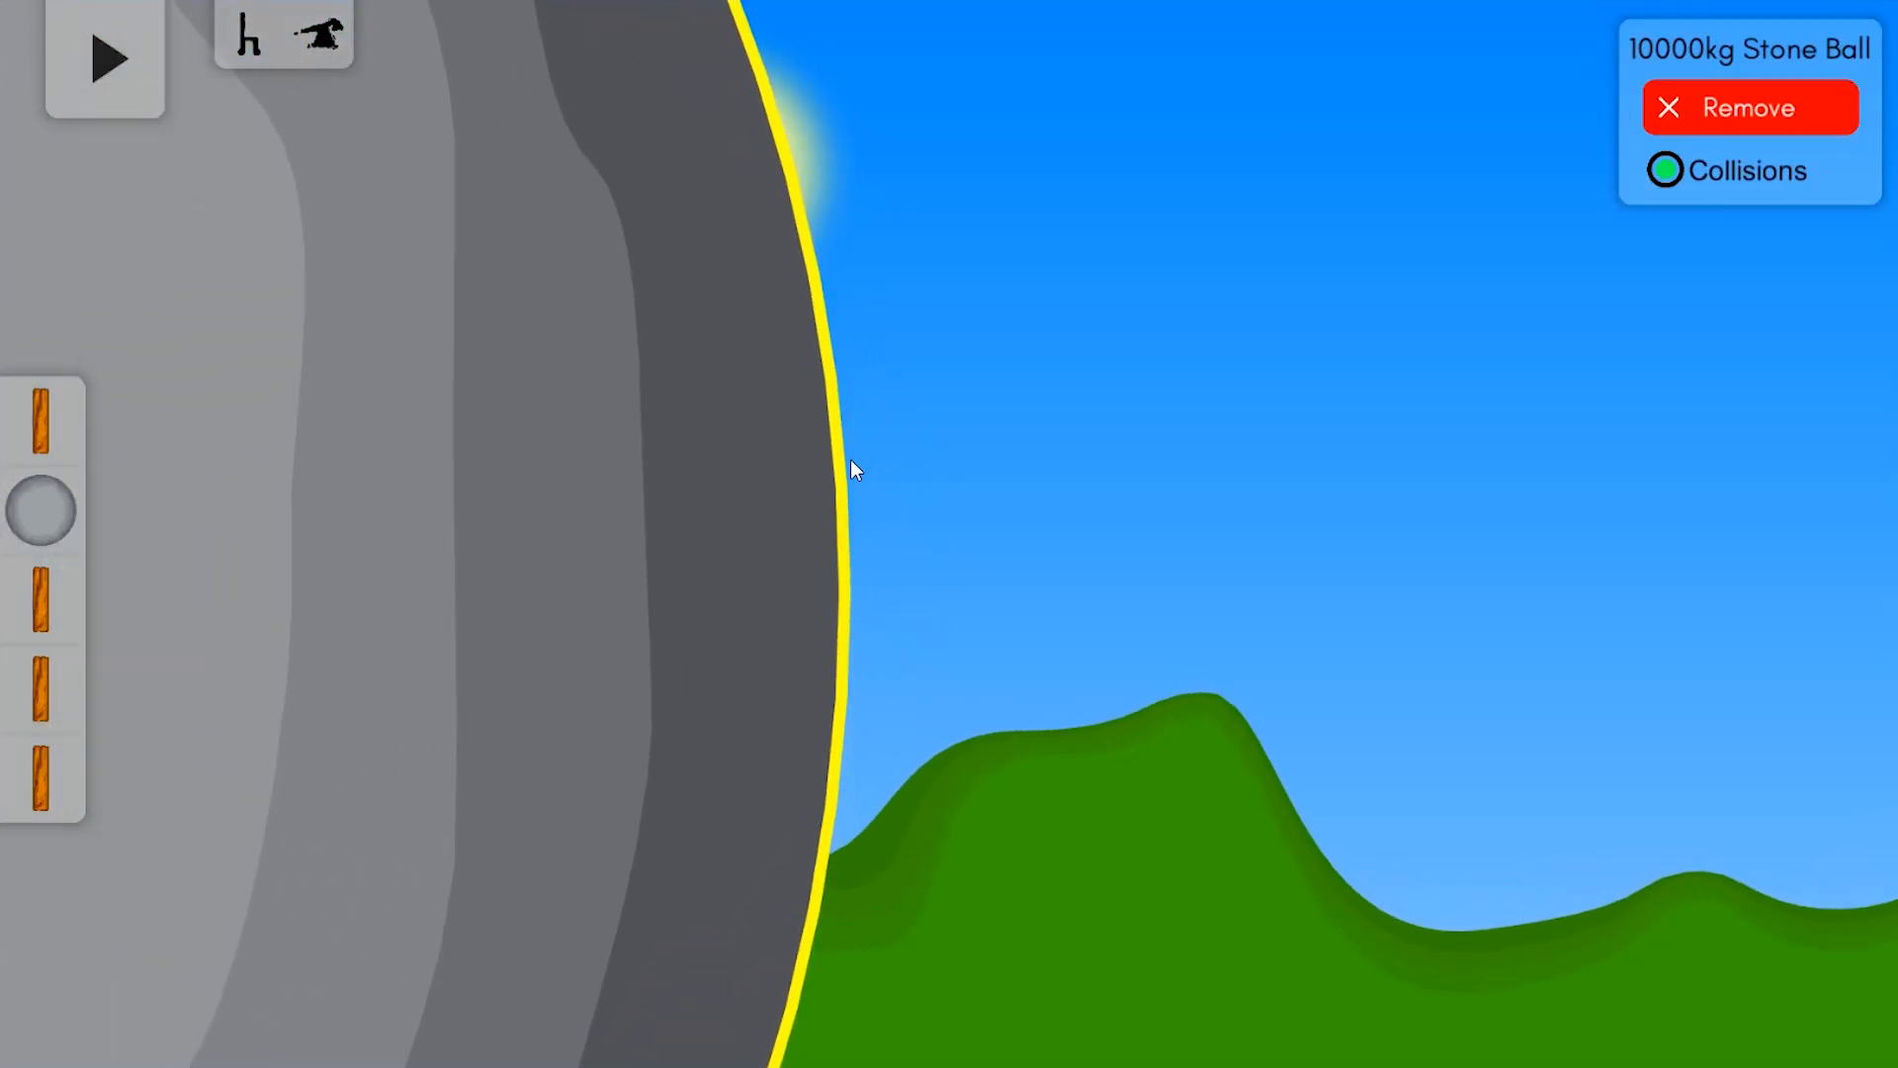
{"action": "mouse_move", "coordinate": [896, 651]}
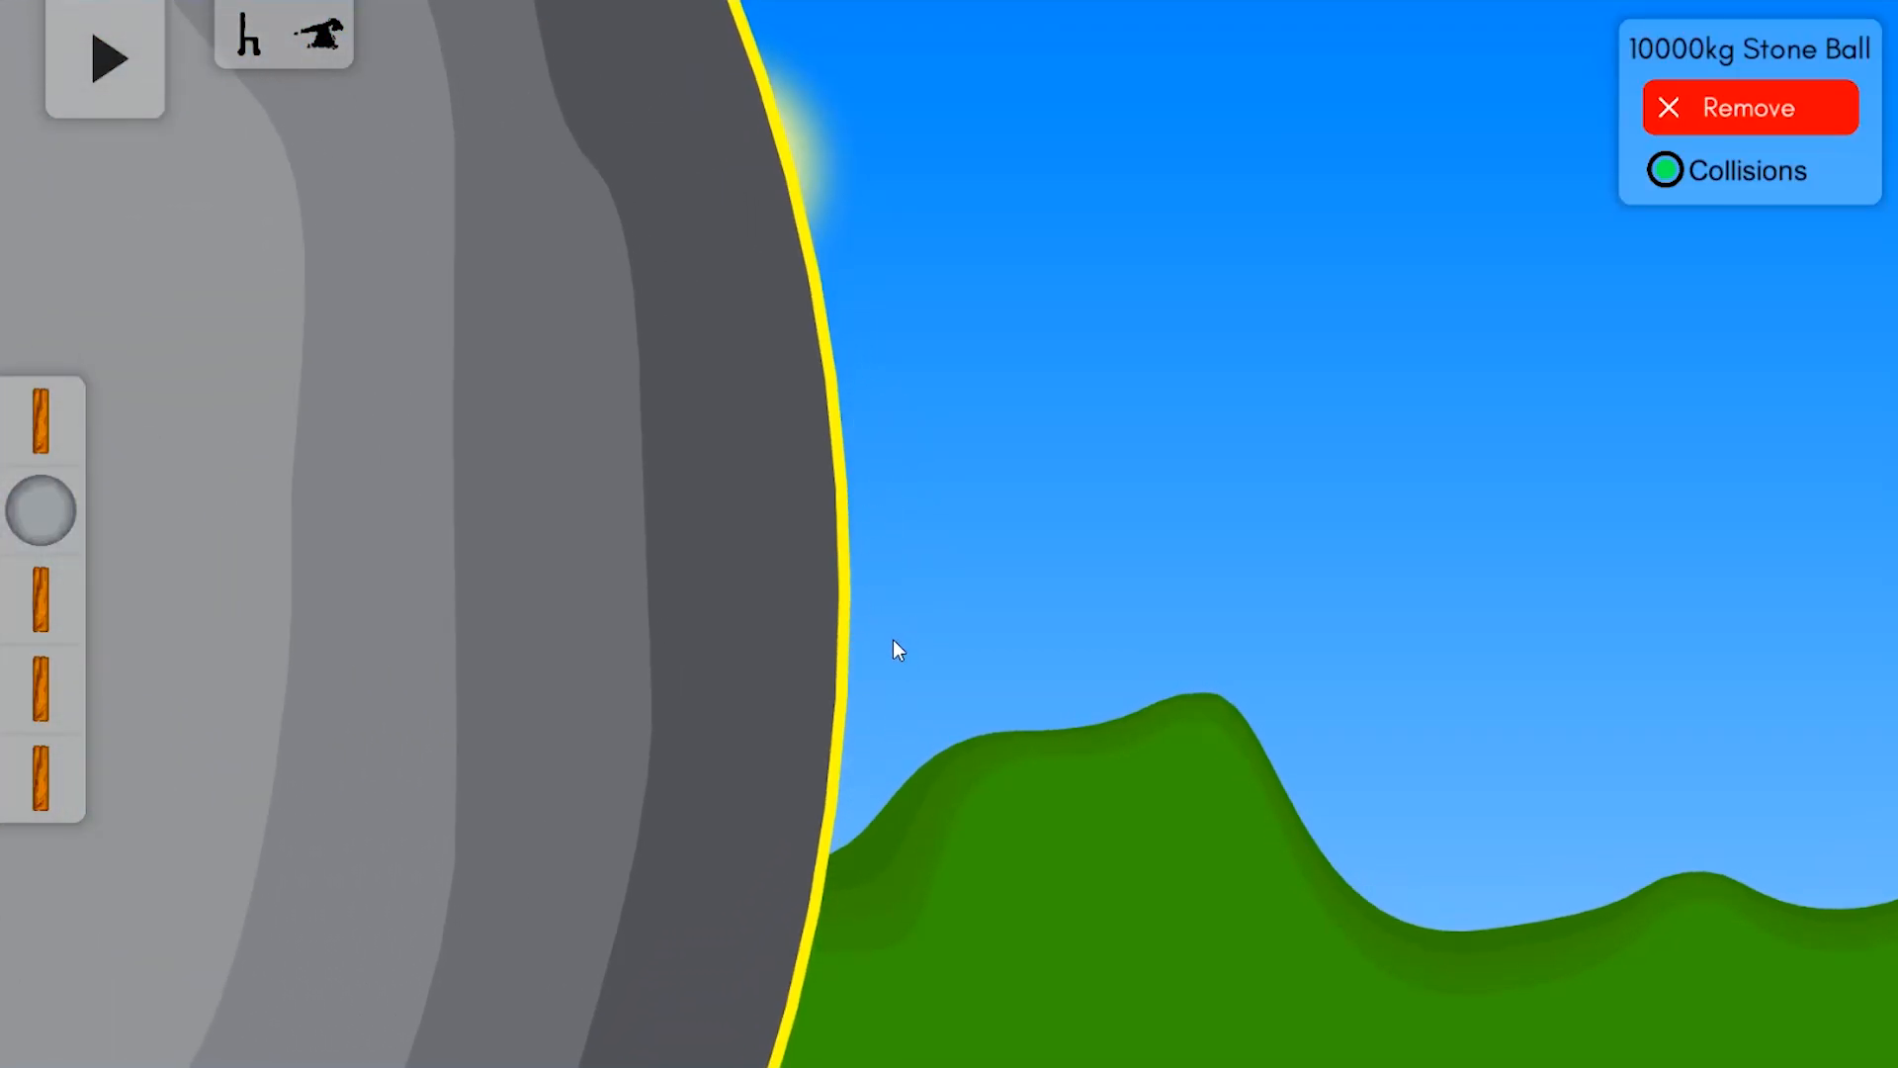
{"action": "mouse_move", "coordinate": [776, 566]}
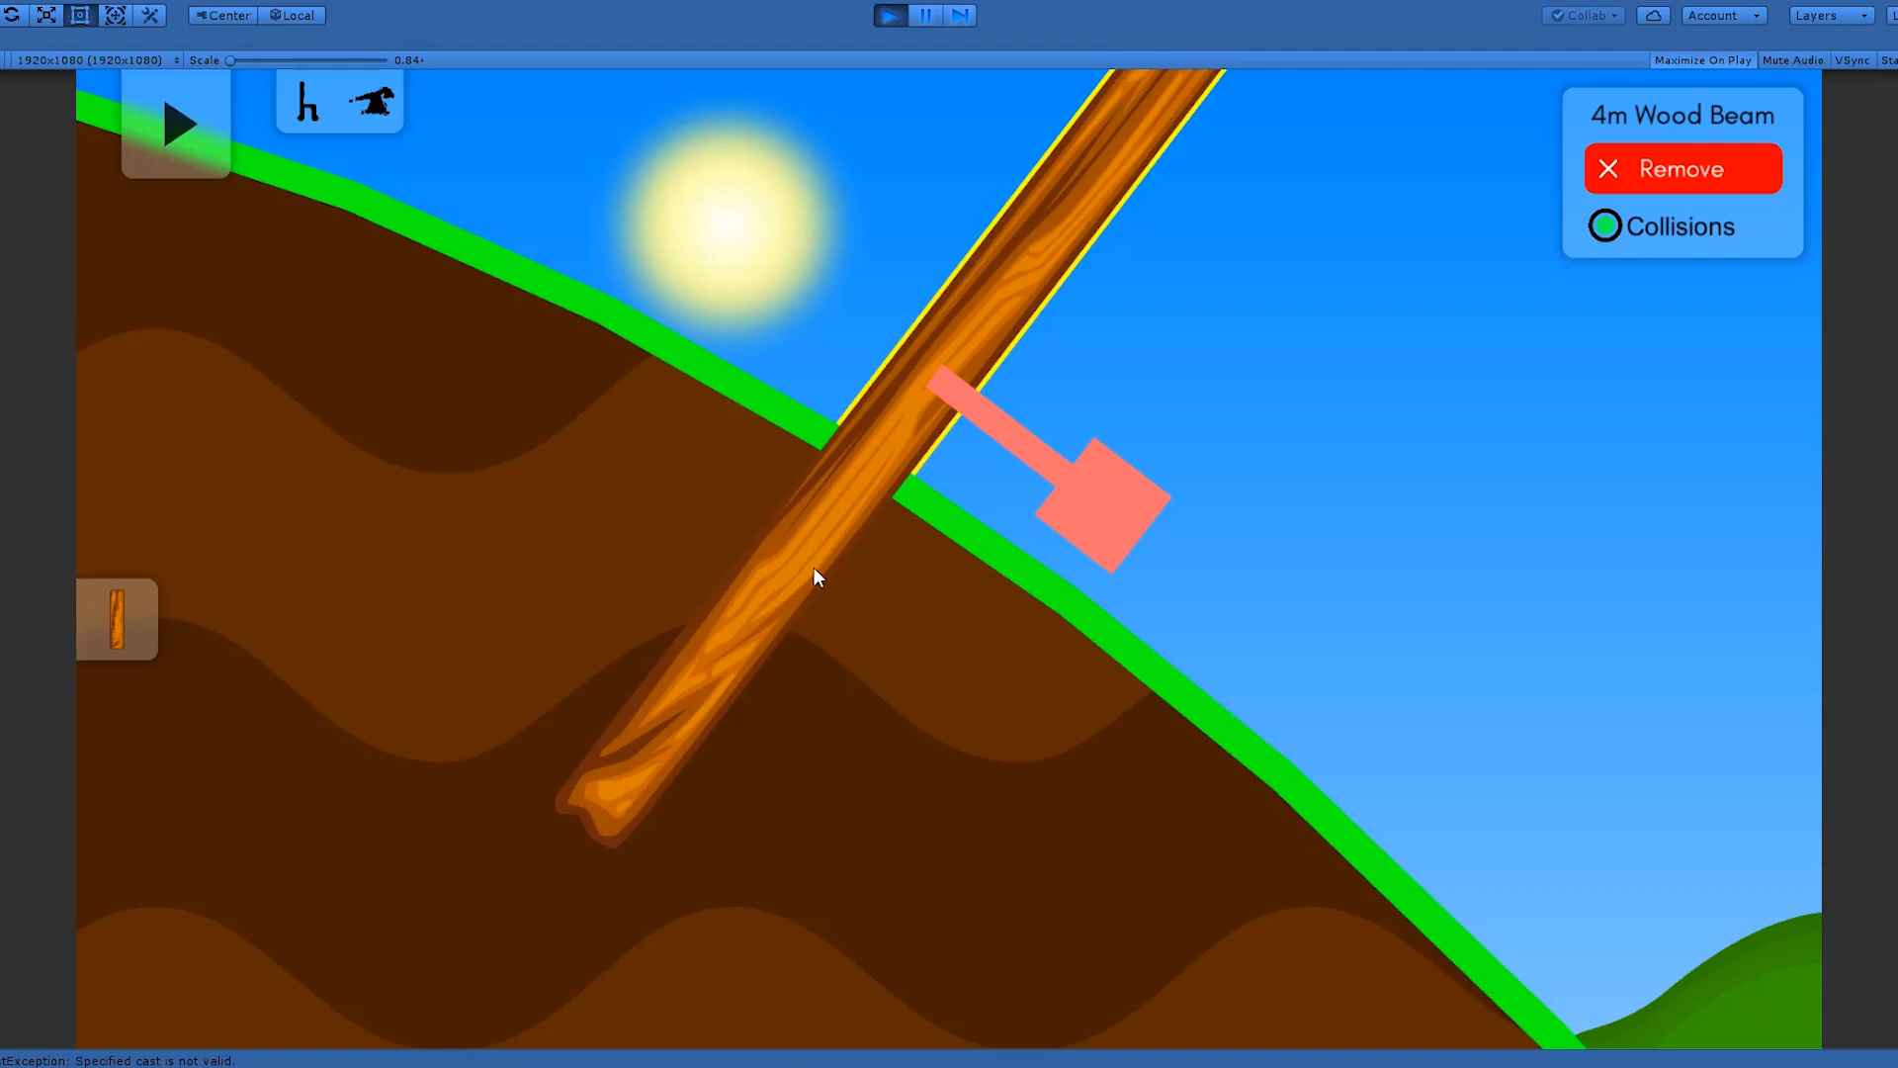
{"action": "mouse_move", "coordinate": [957, 655]}
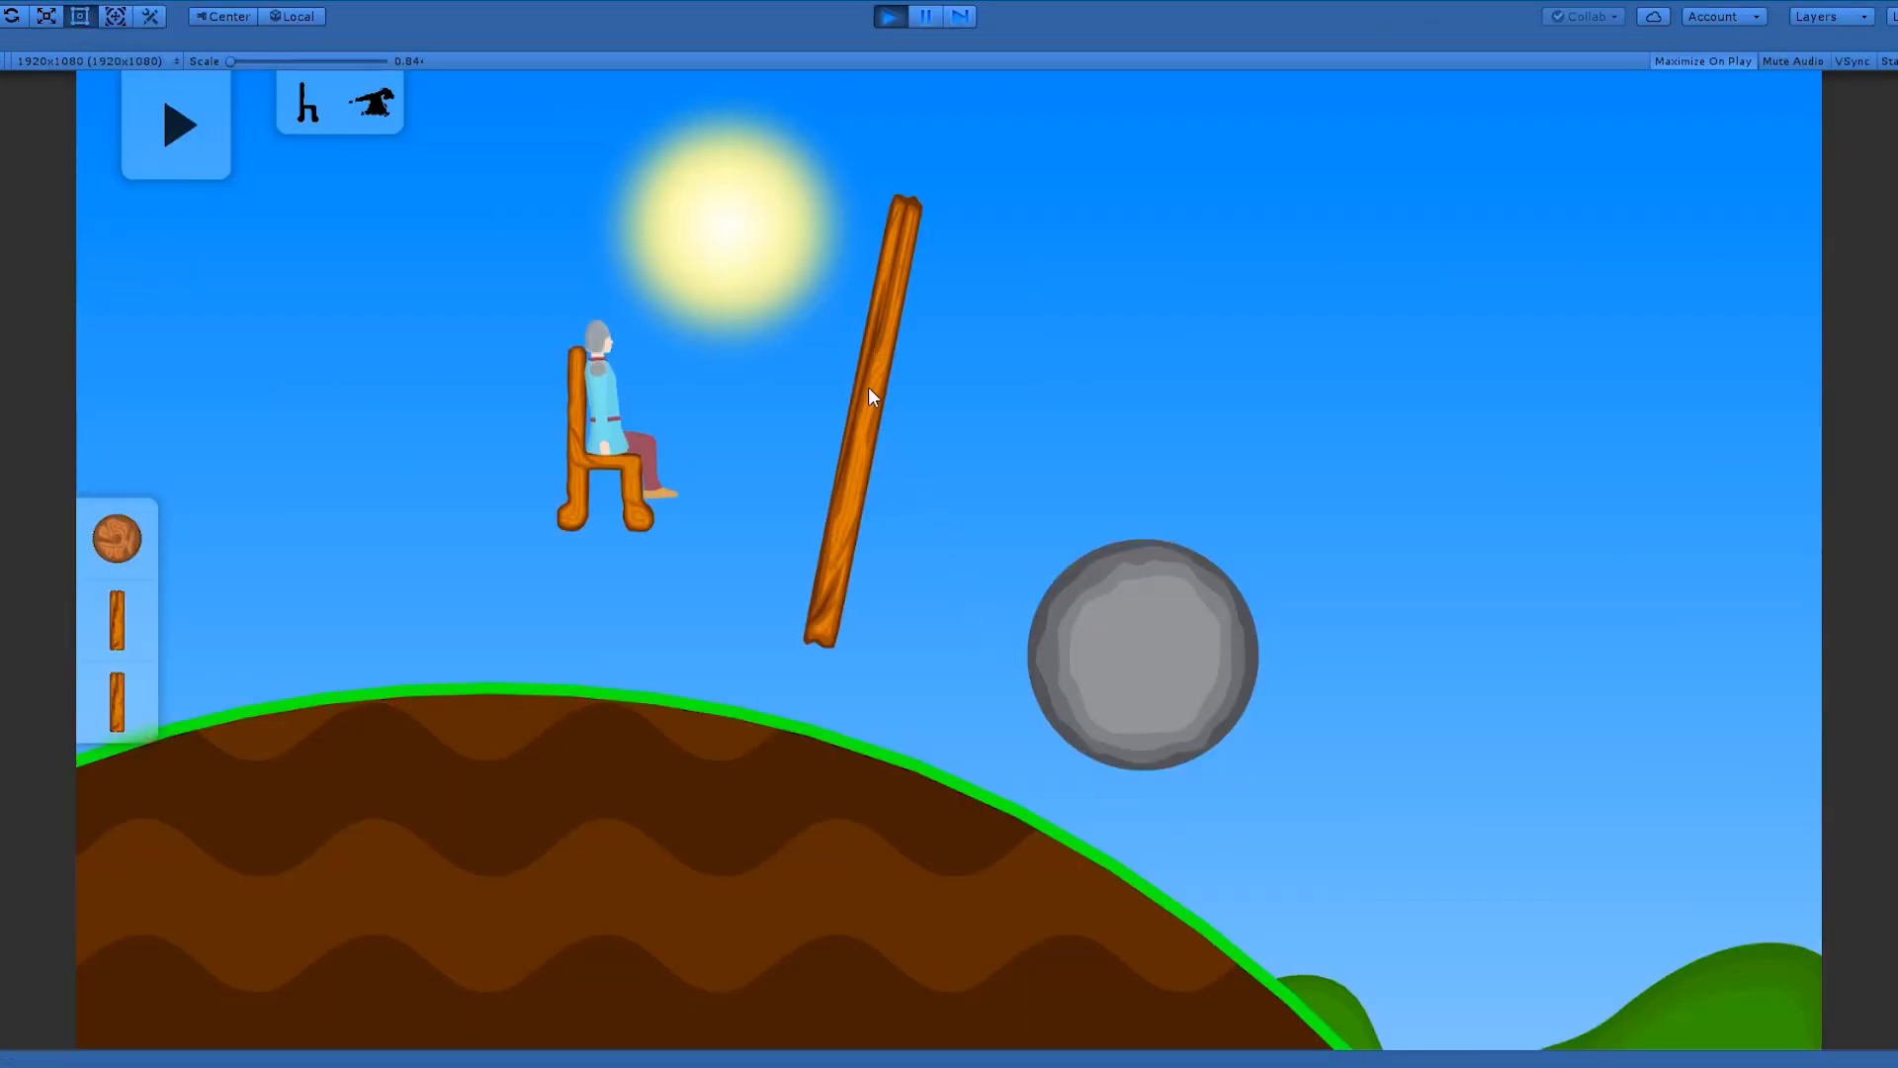
Grab the long wood beam and place it onto the stone ball on the hill
{"action": "left_click", "coordinate": [1135, 654]}
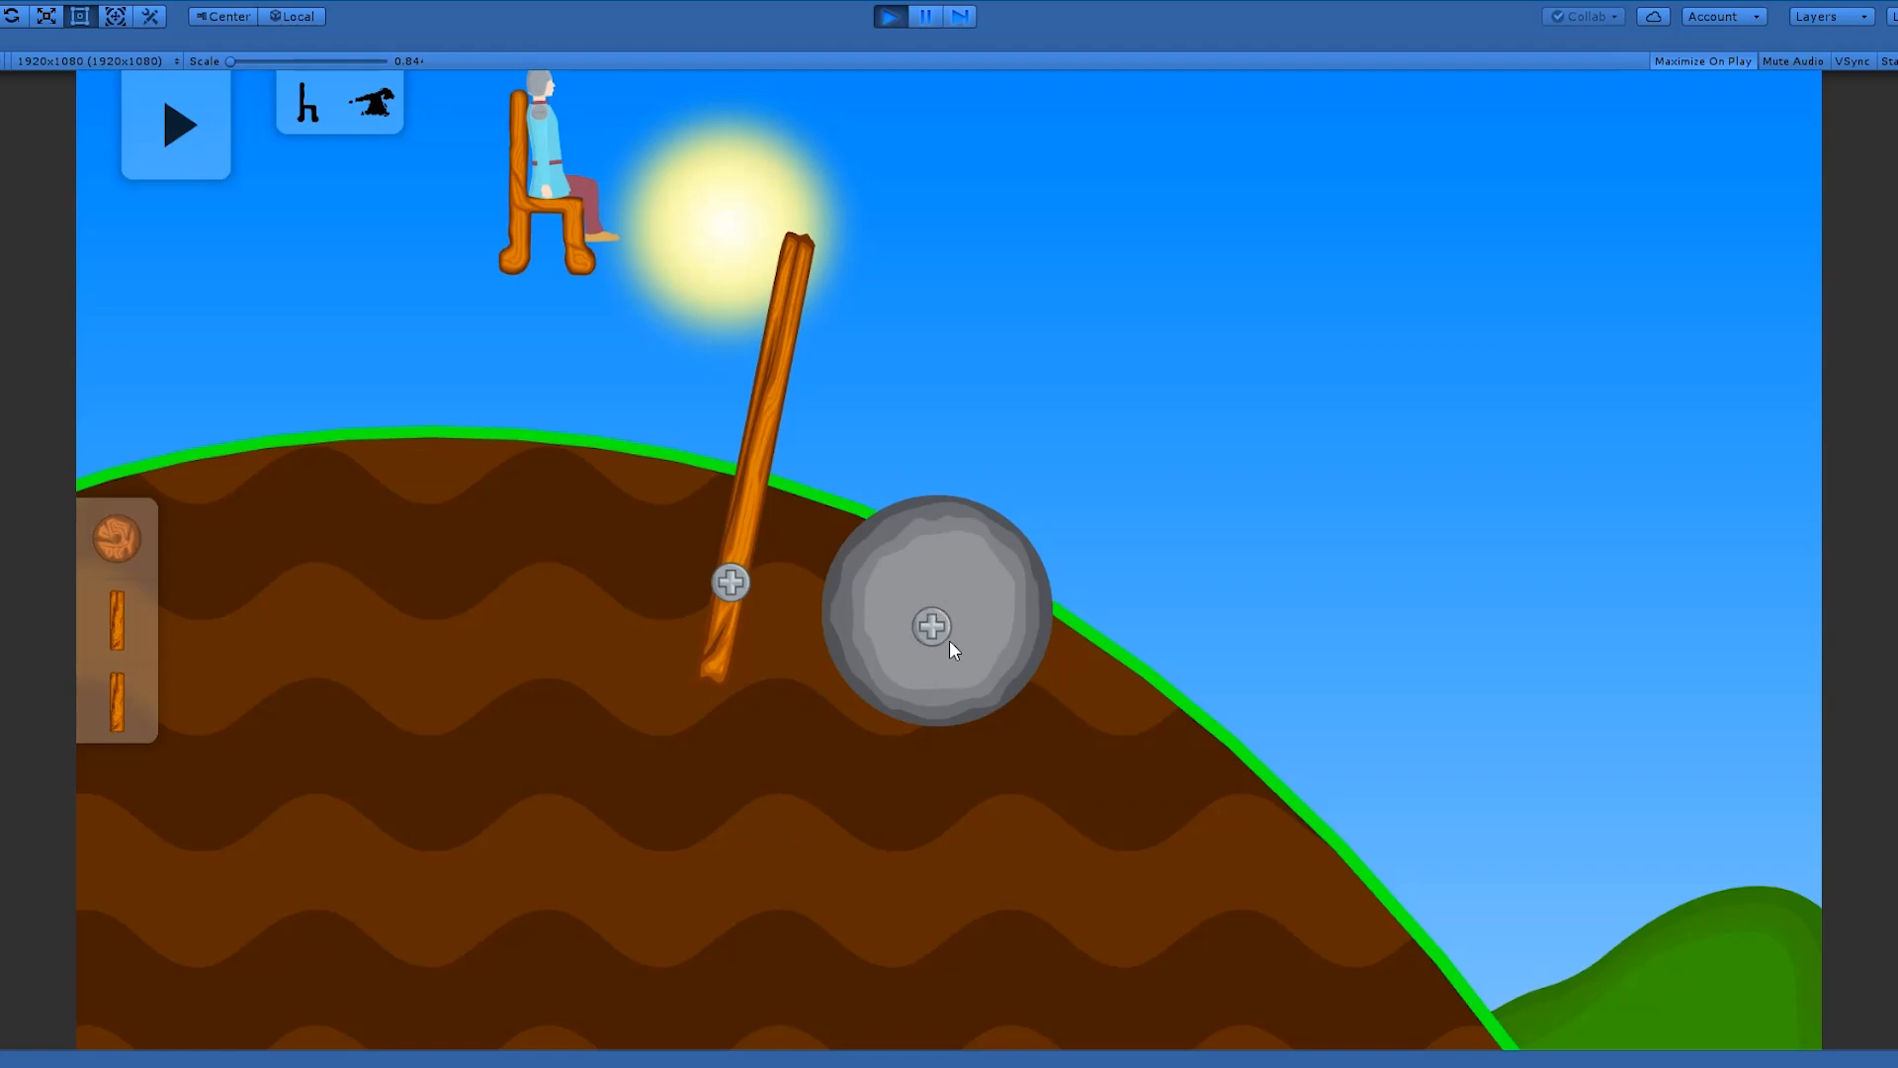
{"action": "mouse_move", "coordinate": [737, 589]}
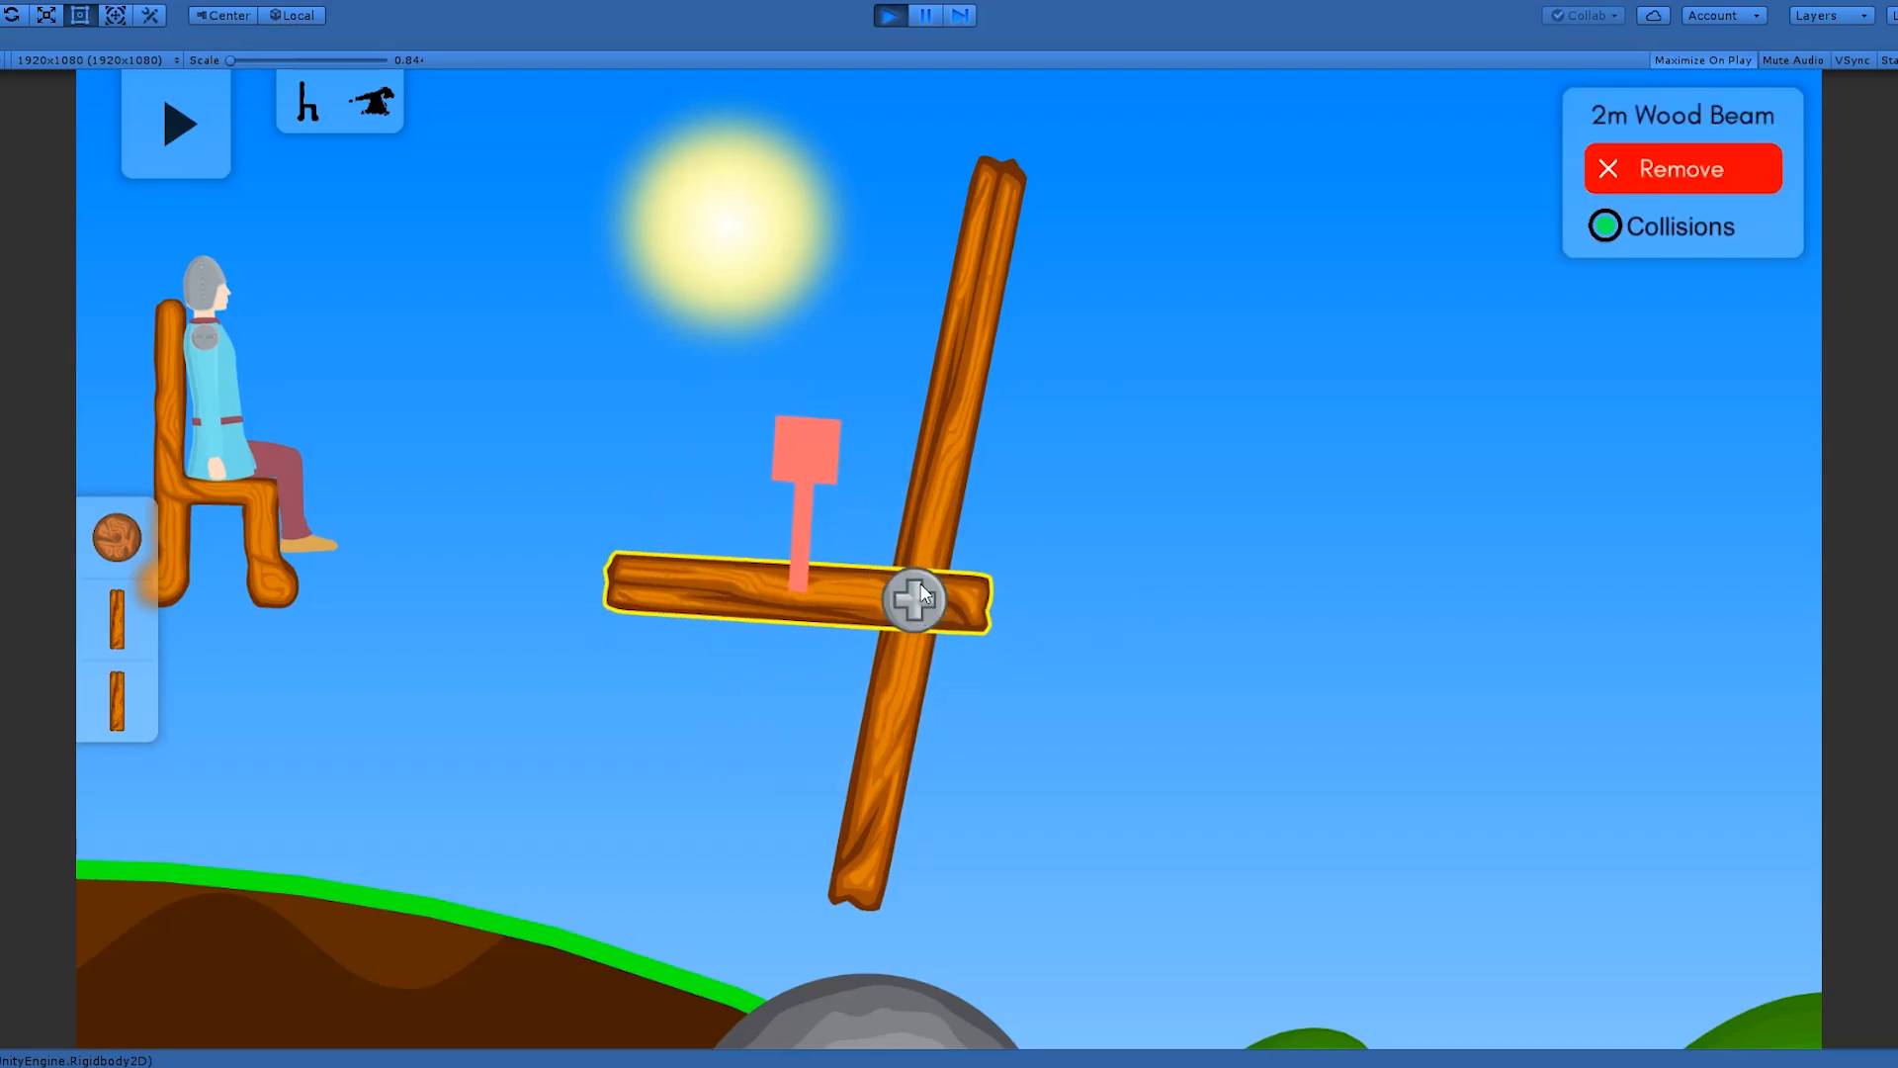
{"action": "mouse_move", "coordinate": [1216, 726]}
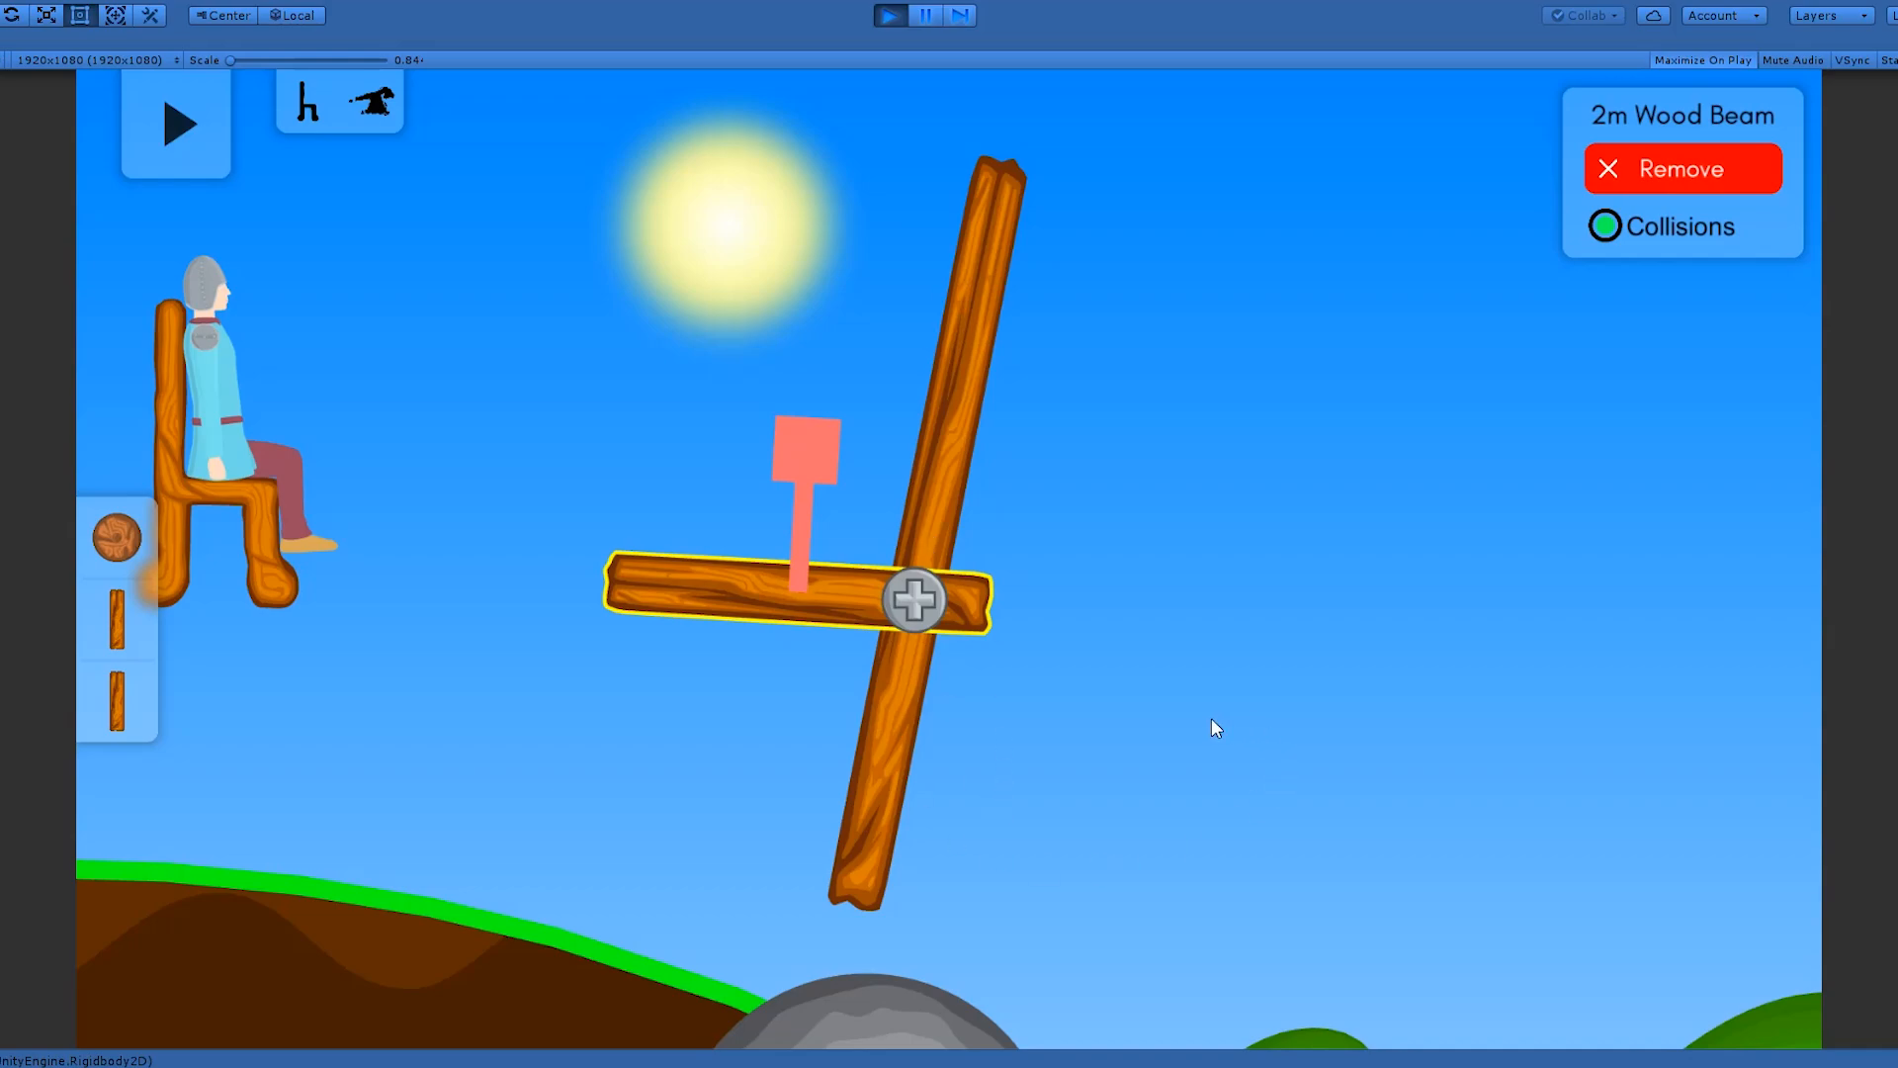